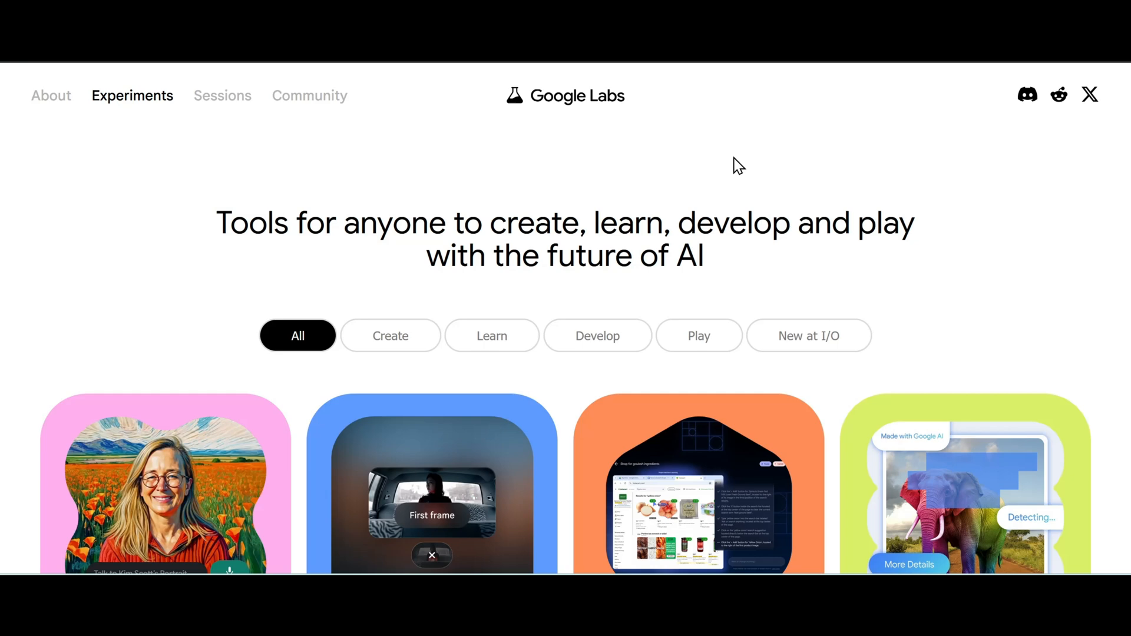
pyautogui.moveTo(694, 166)
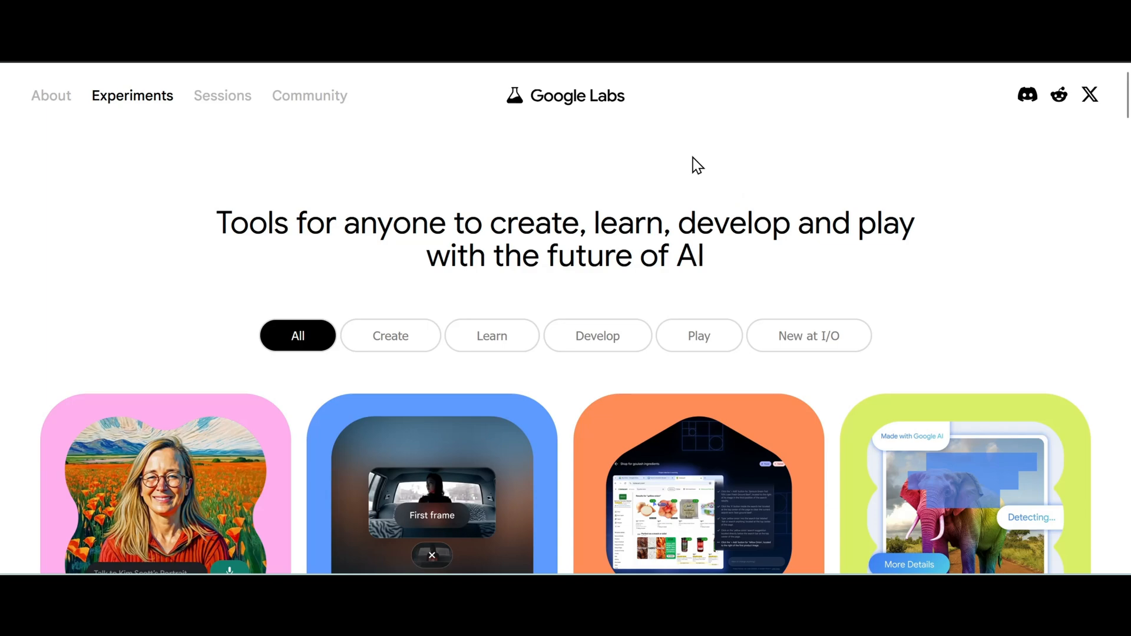
# Step: Scroll the Google Labs Experiments page down to the Stitch card
pyautogui.scroll(-3)
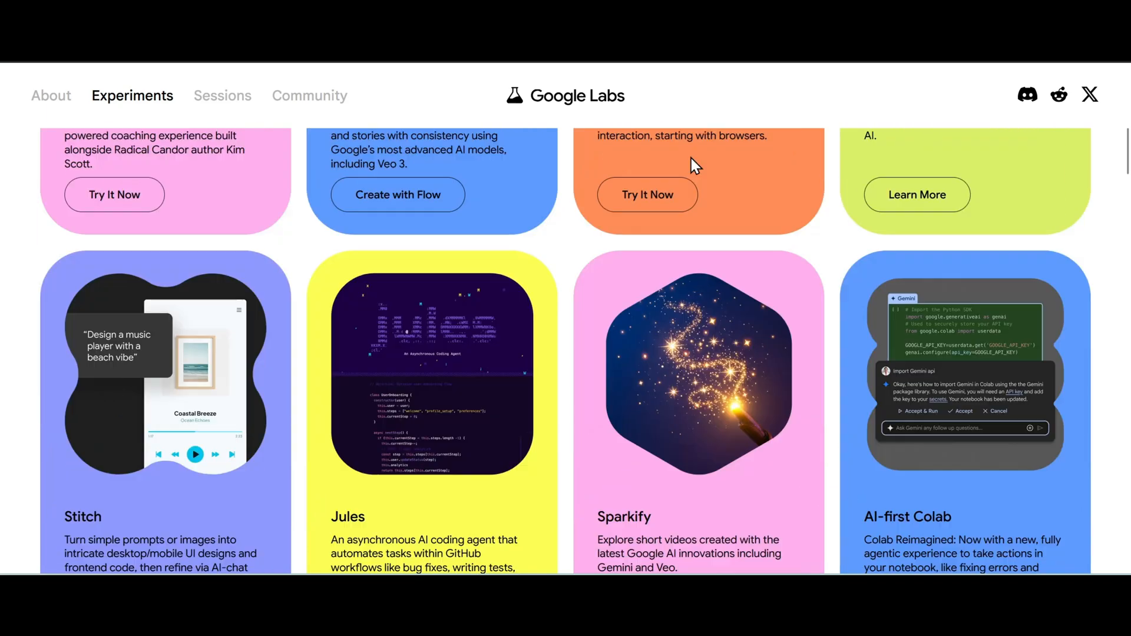
pyautogui.scroll(-3)
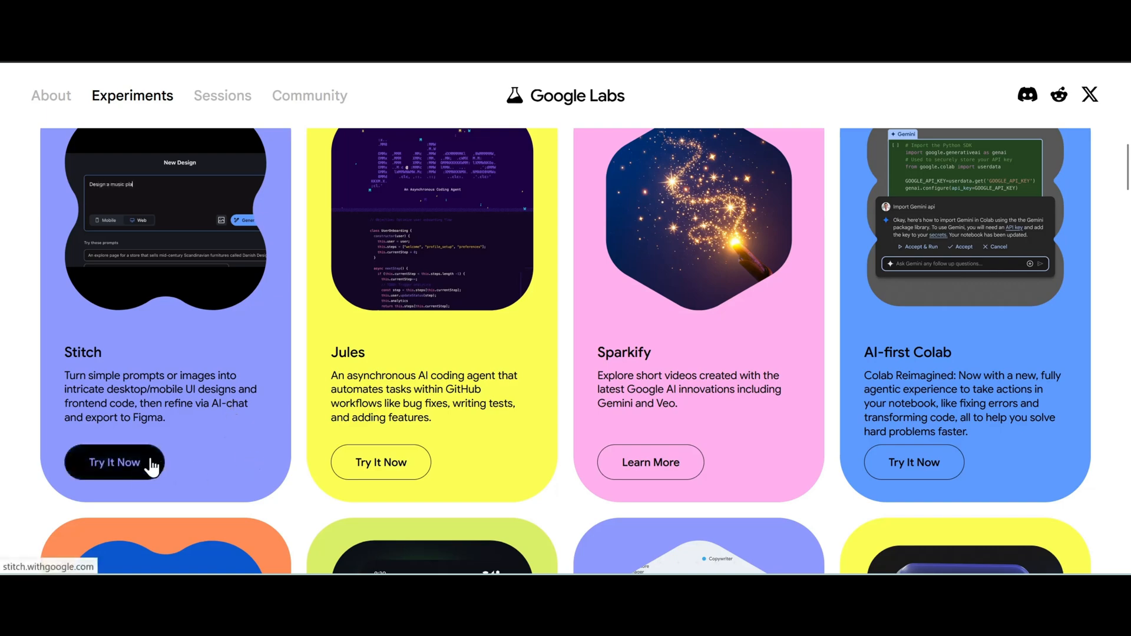
# Step: Launch Stitch and describe the design as 'AI Accounting Weekly Newsletter' for Web
pyautogui.click(115, 462)
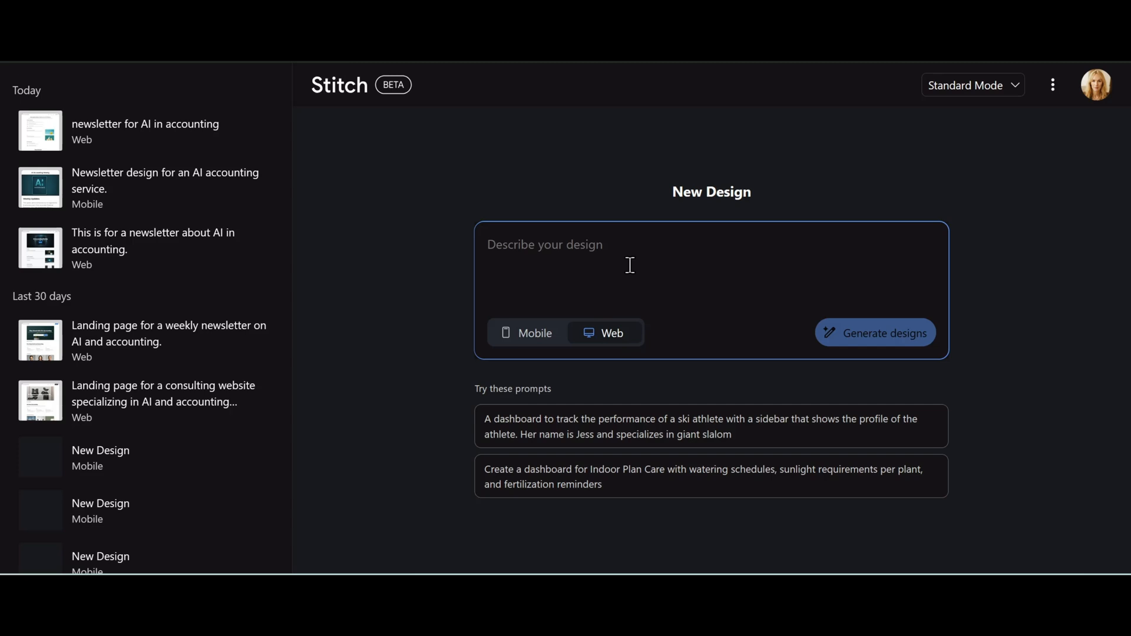
pyautogui.moveTo(663, 262)
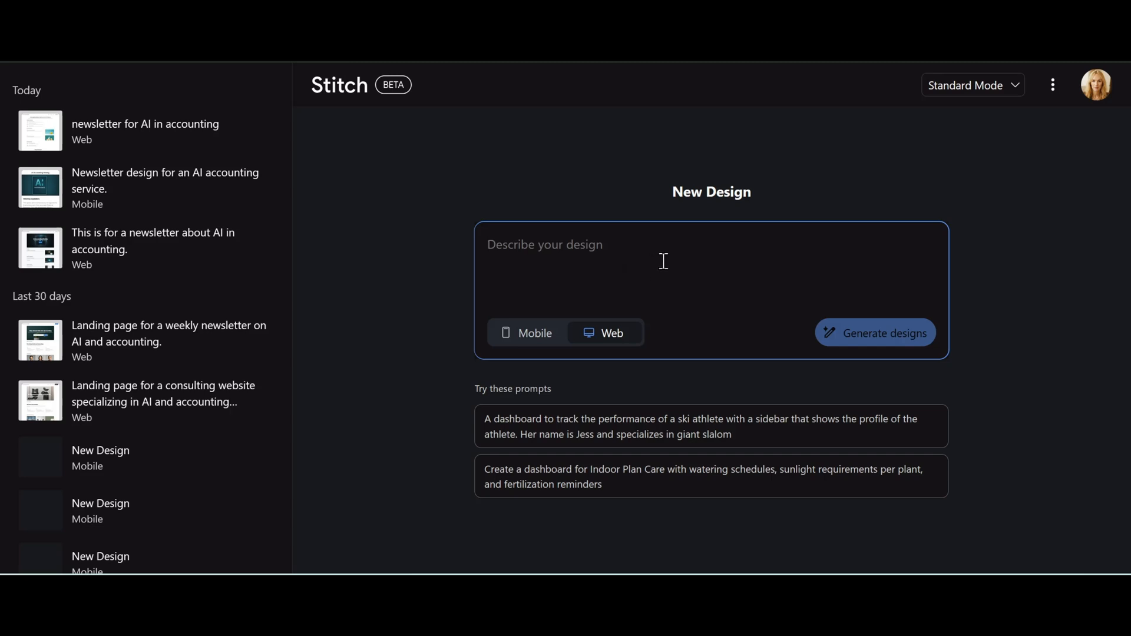
pyautogui.write('AI Accounting Weekly Newsletter')
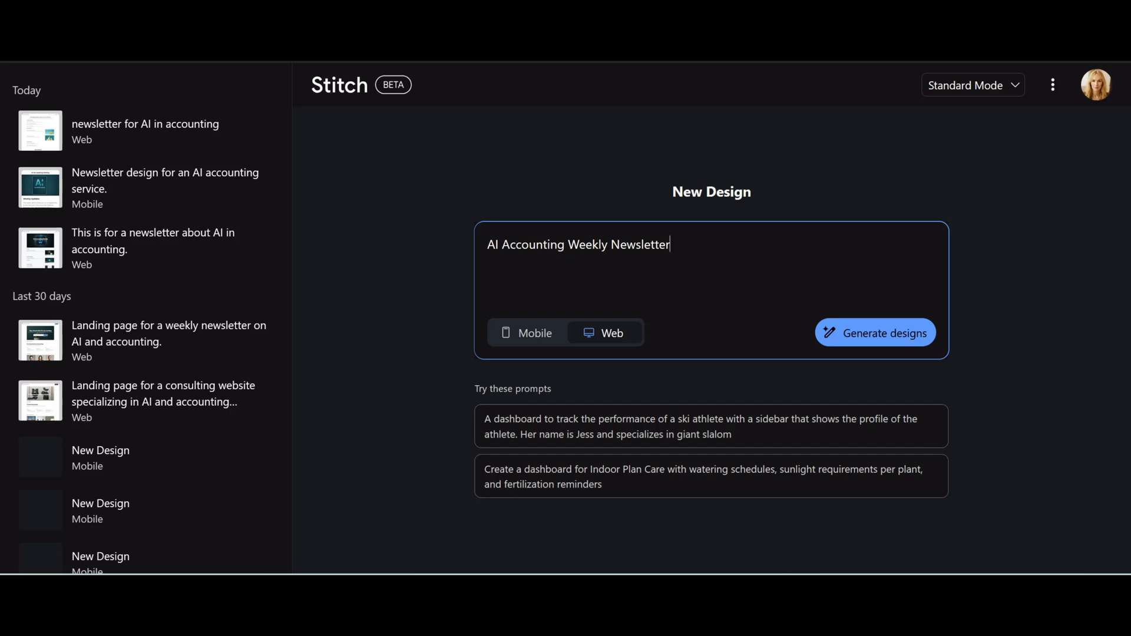
pyautogui.moveTo(907, 342)
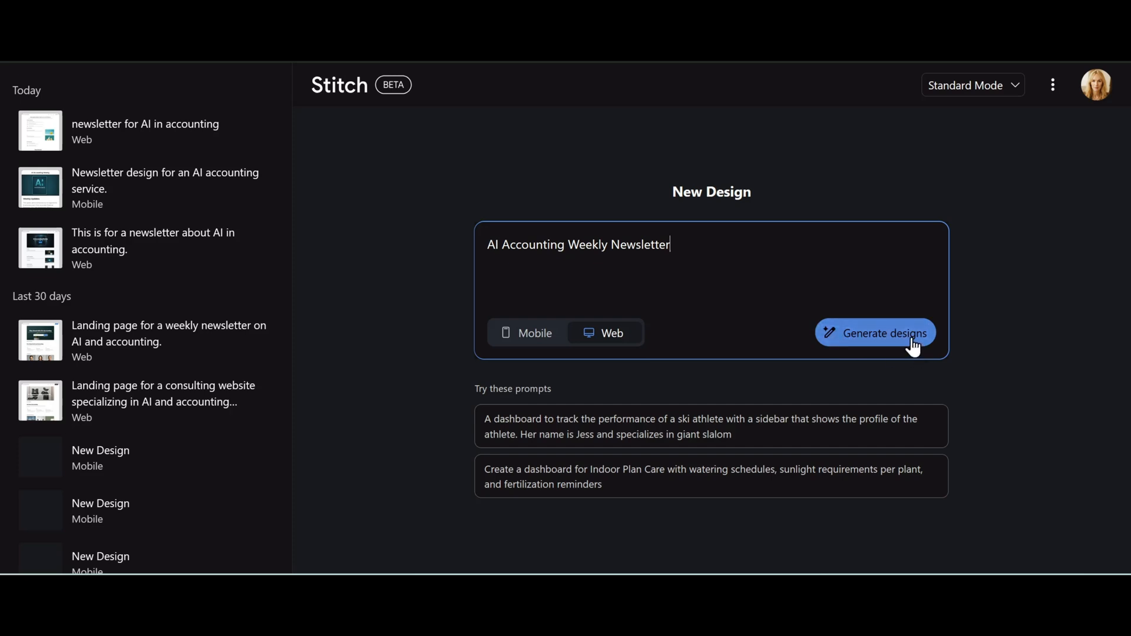
pyautogui.moveTo(904, 355)
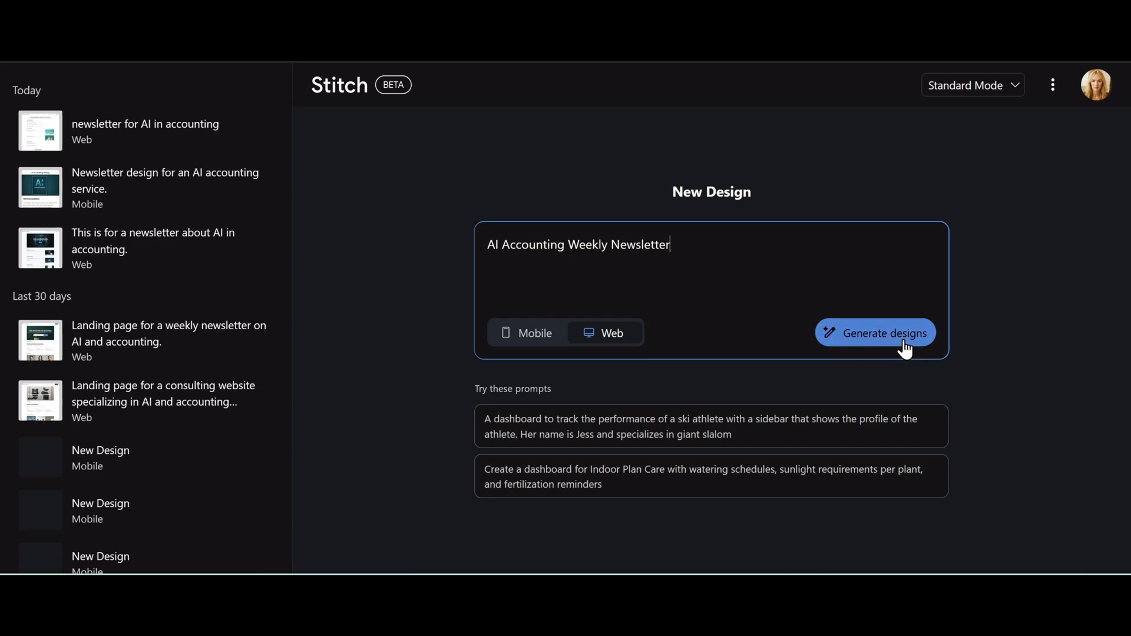
# Step: Generate the design and review the AI News, Webinars and Featured Articles sections
pyautogui.click(875, 333)
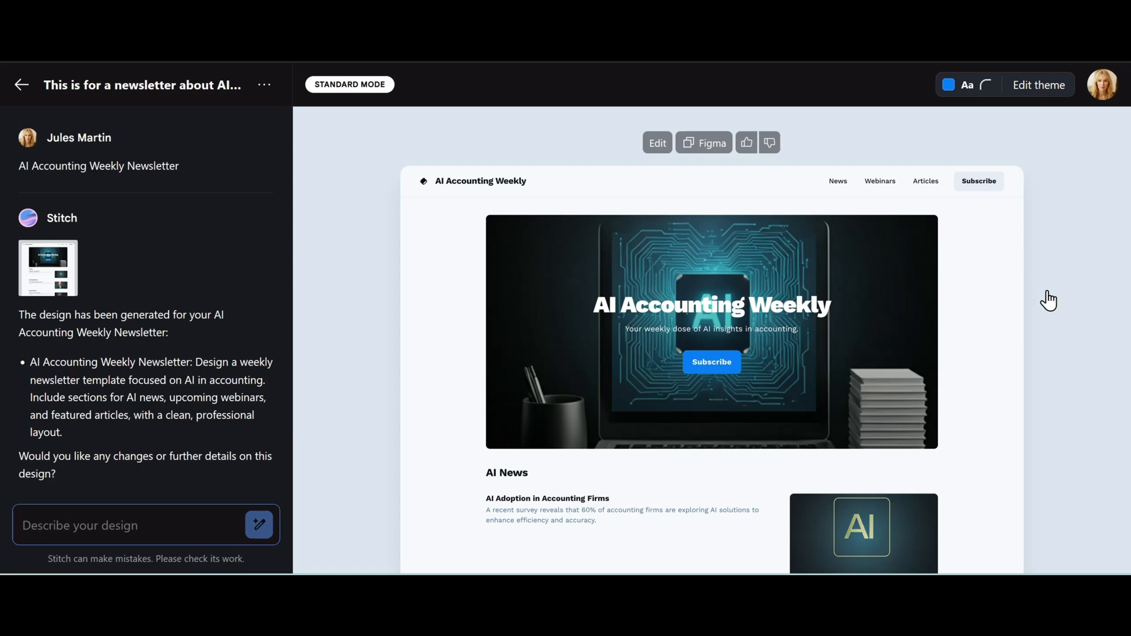
pyautogui.moveTo(679, 394)
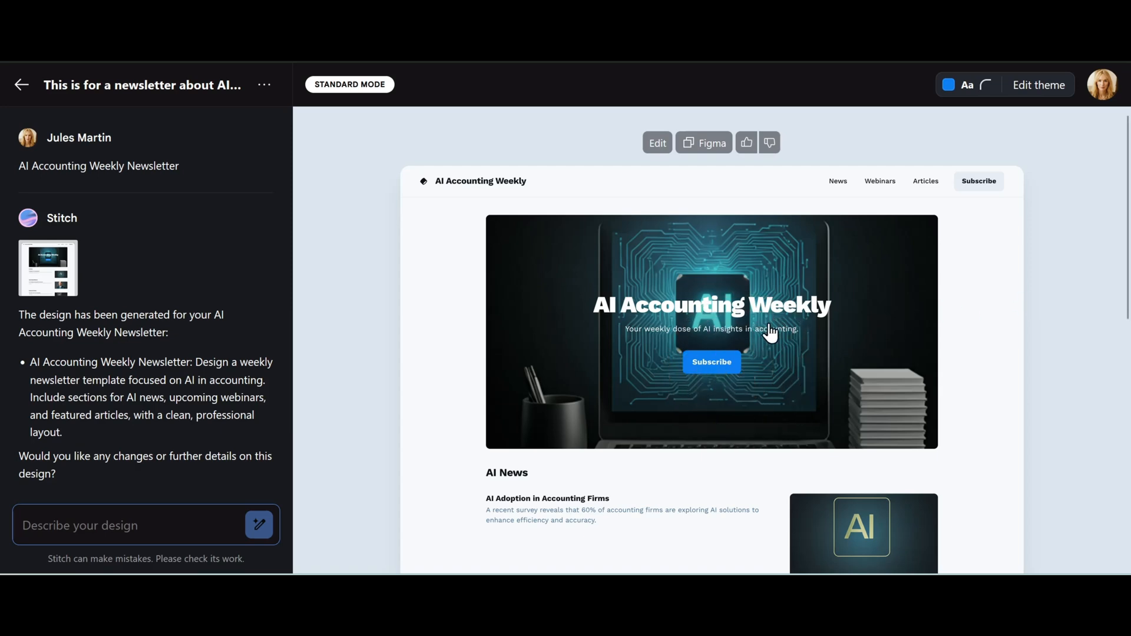
pyautogui.moveTo(828, 394)
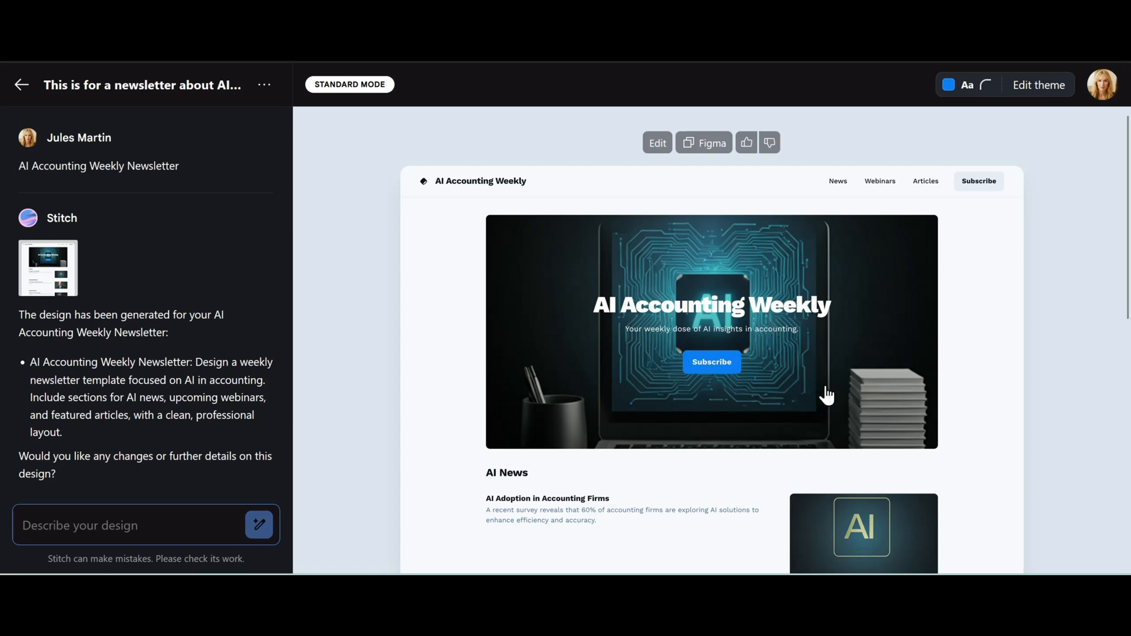
pyautogui.scroll(-3)
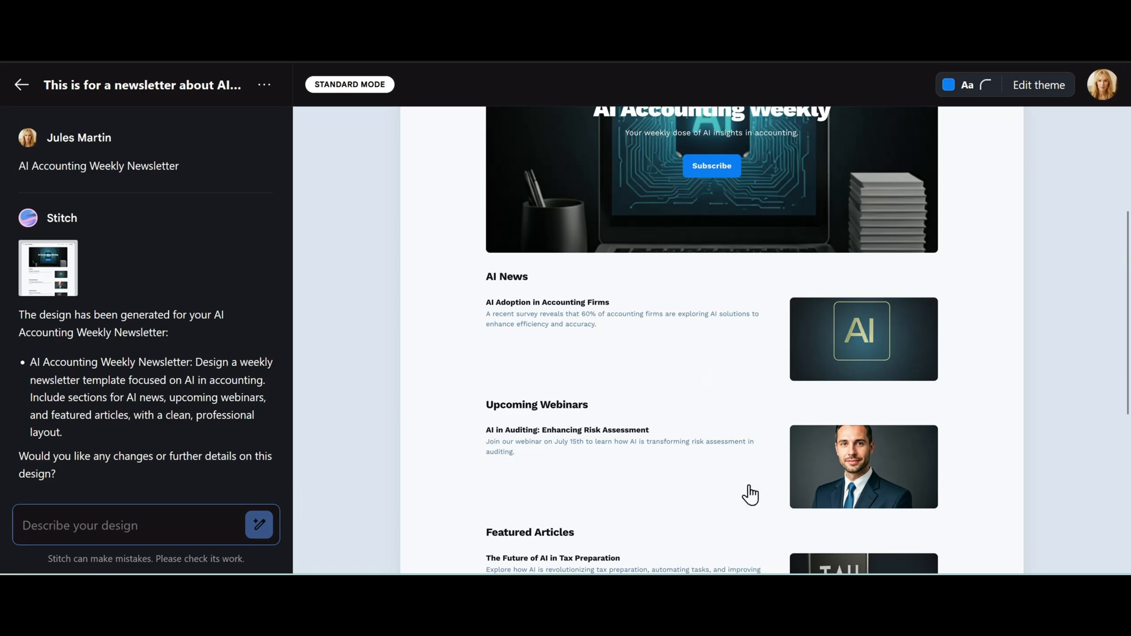
pyautogui.scroll(-3)
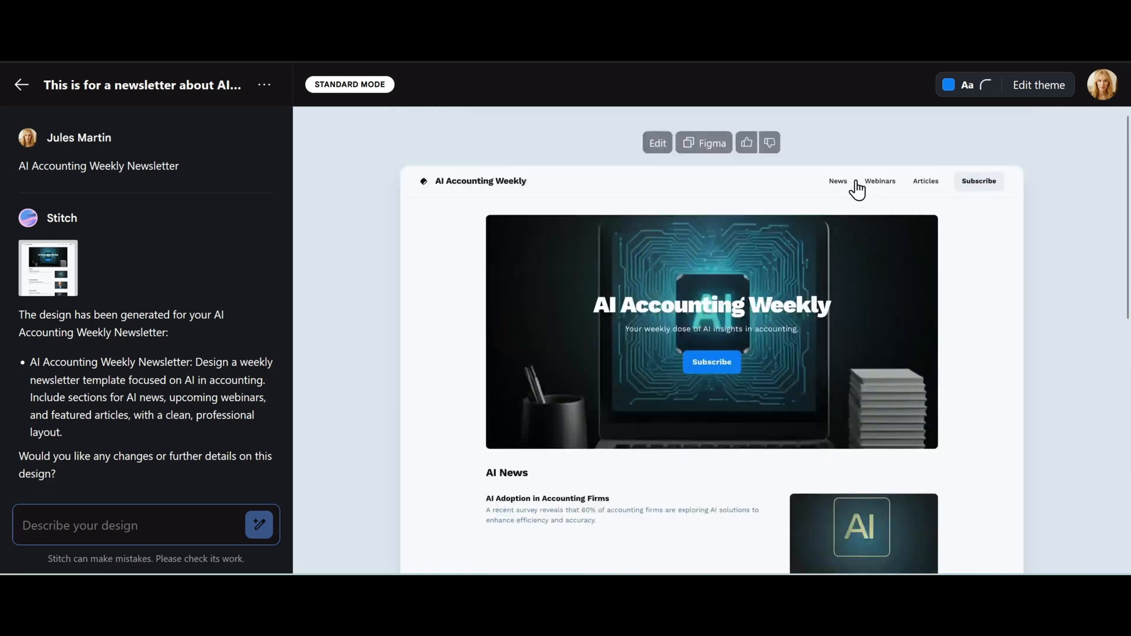
pyautogui.moveTo(926, 275)
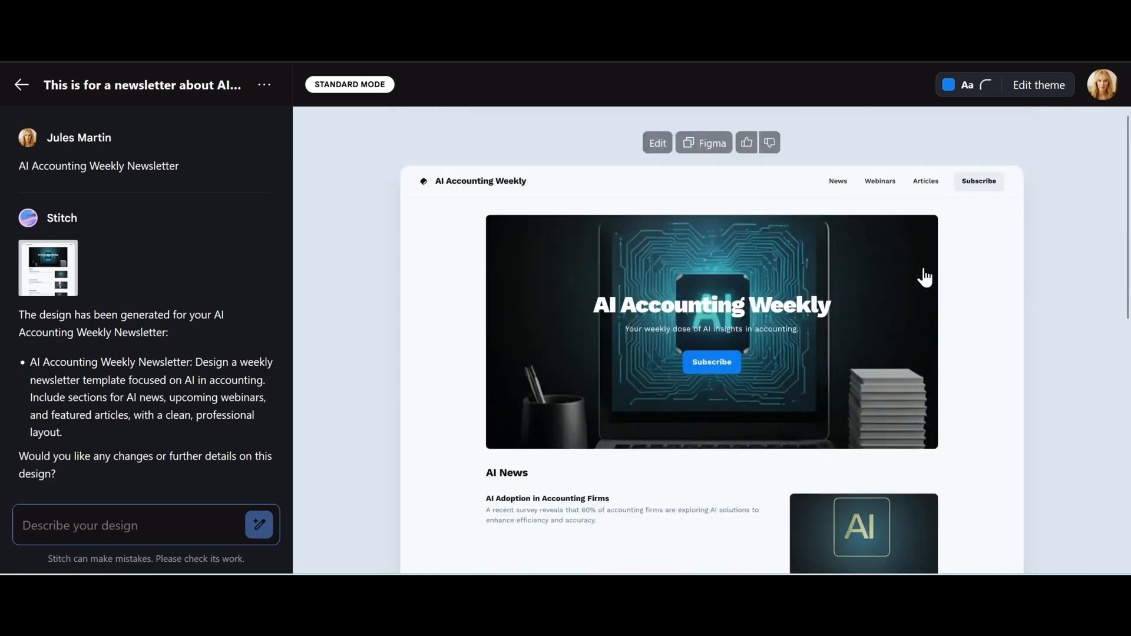
pyautogui.moveTo(834, 190)
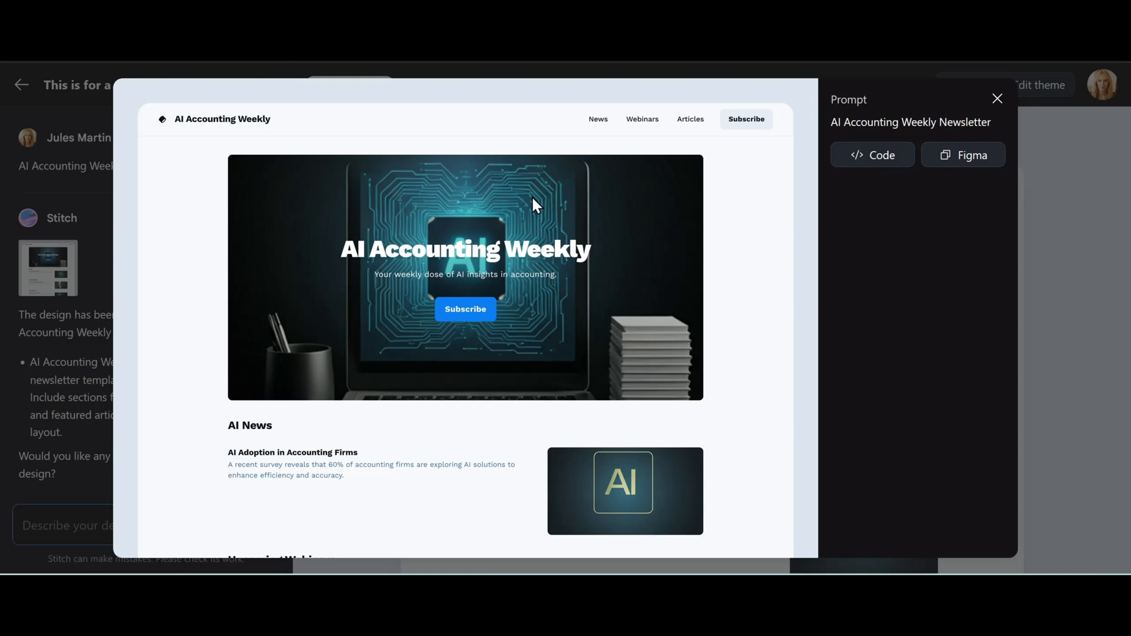
pyautogui.moveTo(872, 155)
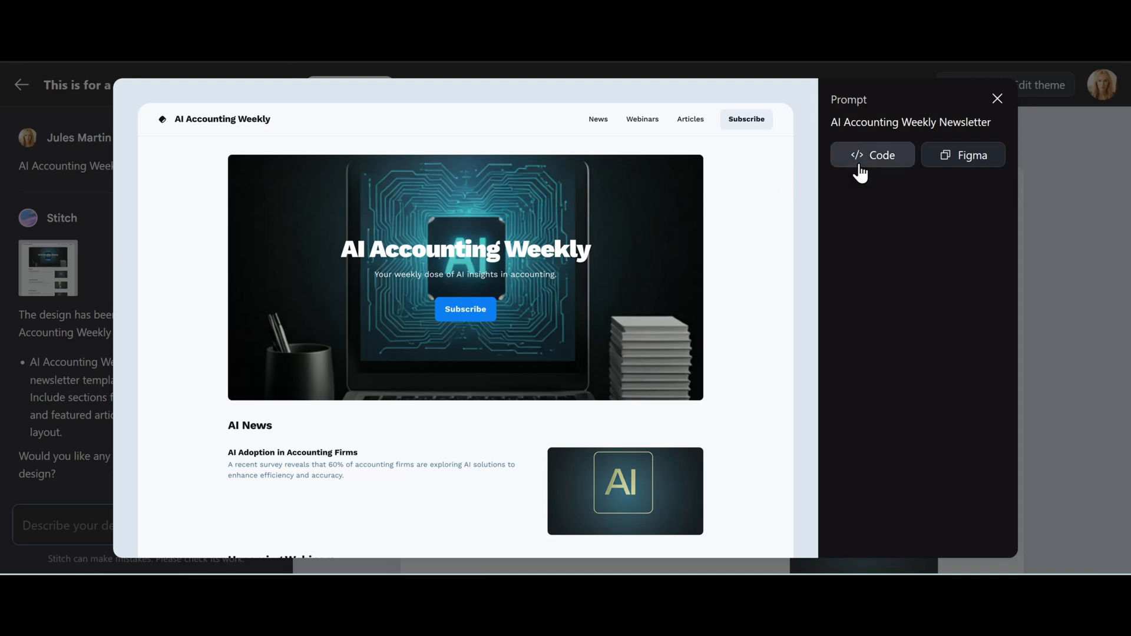
# Step: Copy the design's generated HTML code and close the code view
pyautogui.click(873, 155)
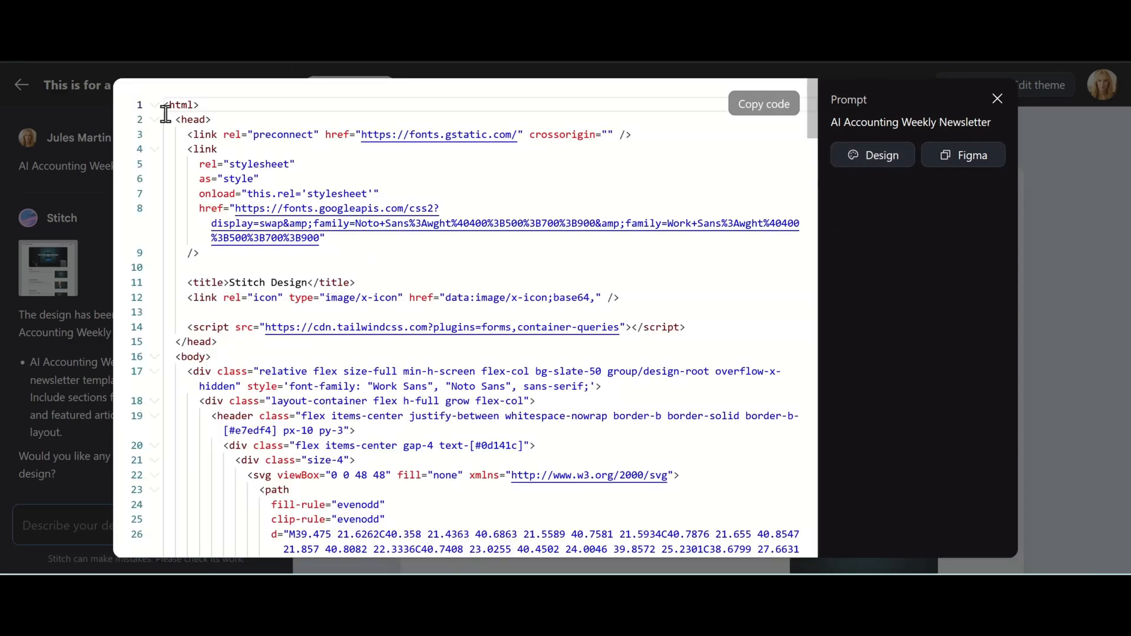
pyautogui.click(764, 104)
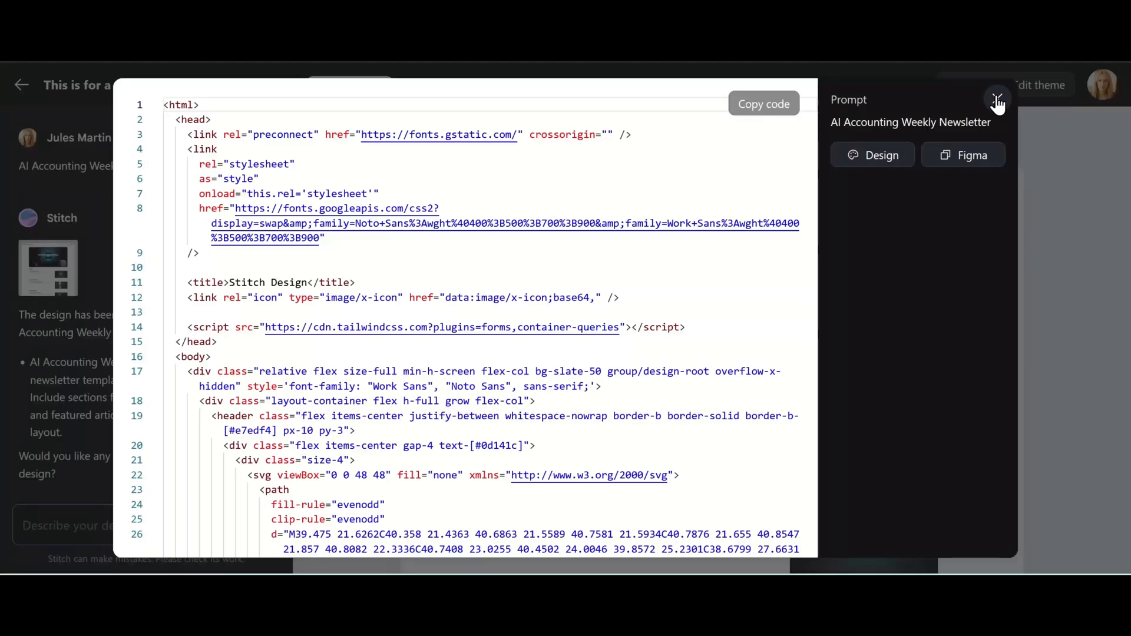
pyautogui.click(998, 98)
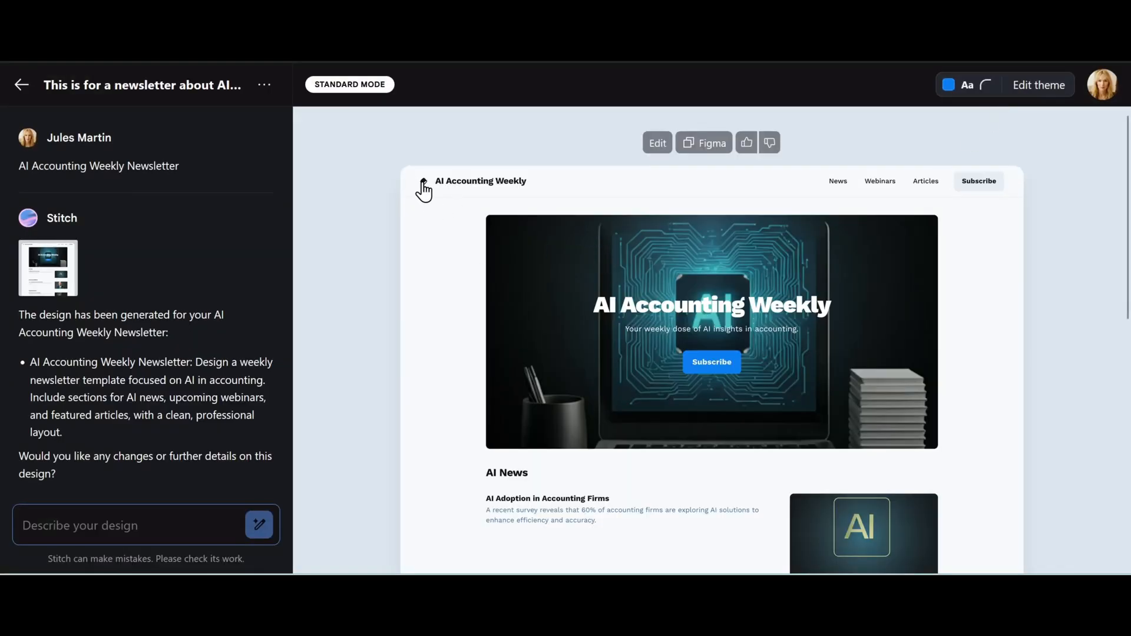
pyautogui.moveTo(426, 195)
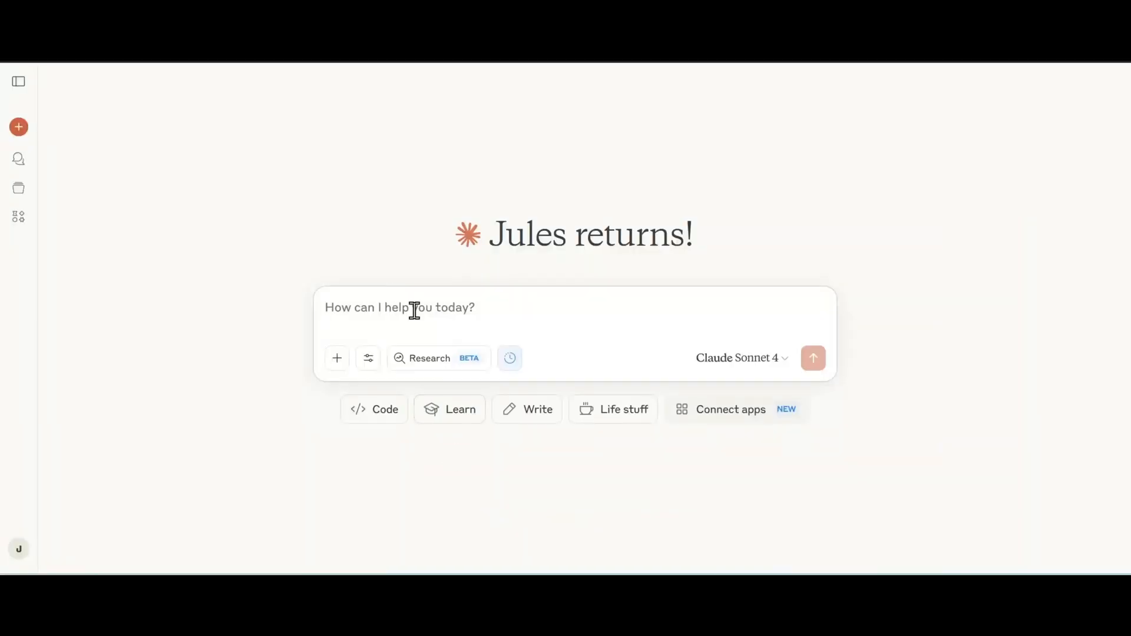
pyautogui.click(399, 307)
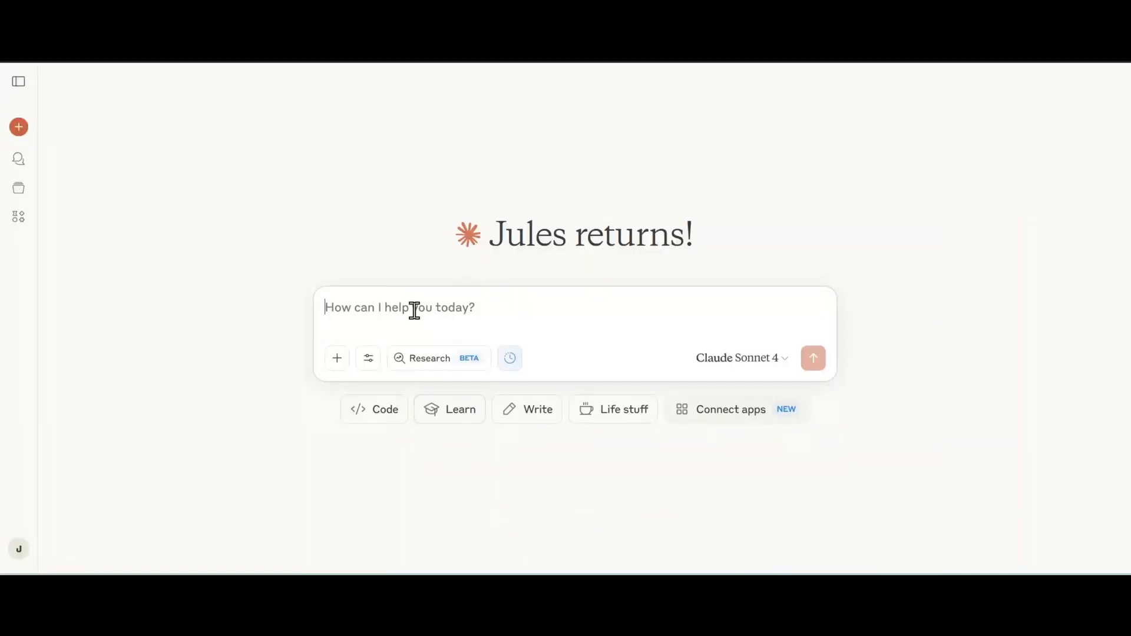
pyautogui.write('Add')
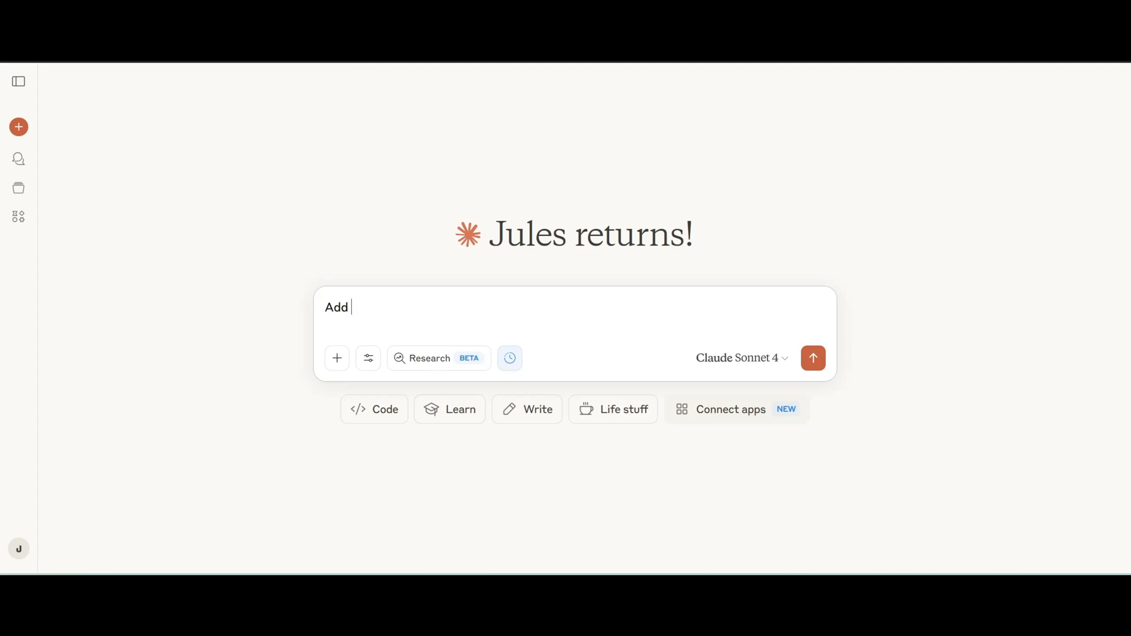
pyautogui.write('my l')
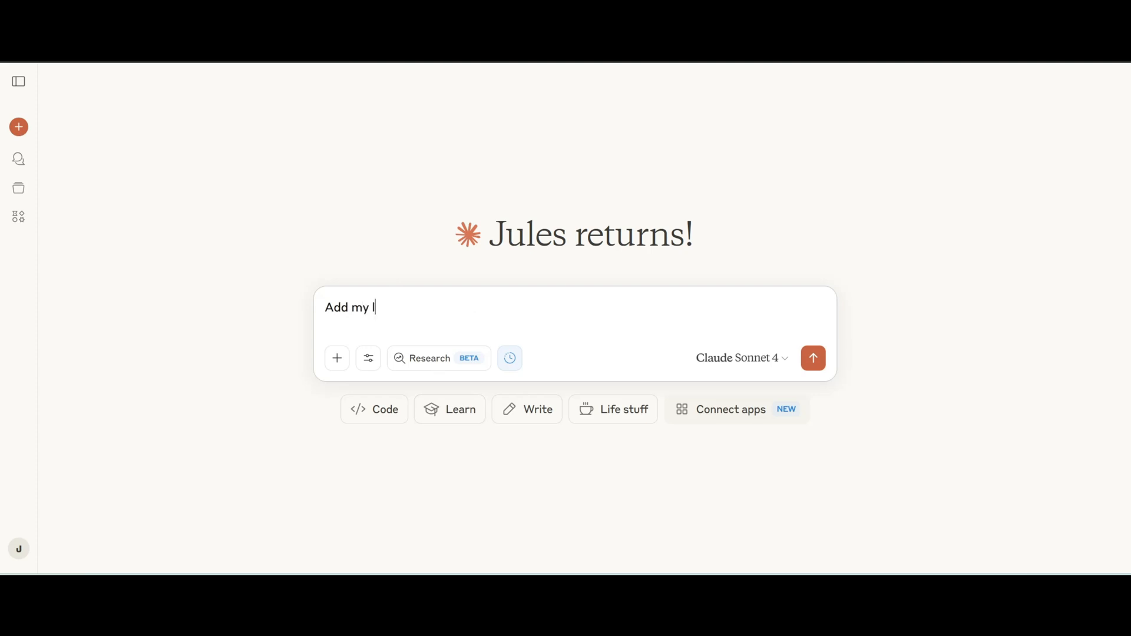
pyautogui.write('ogo')
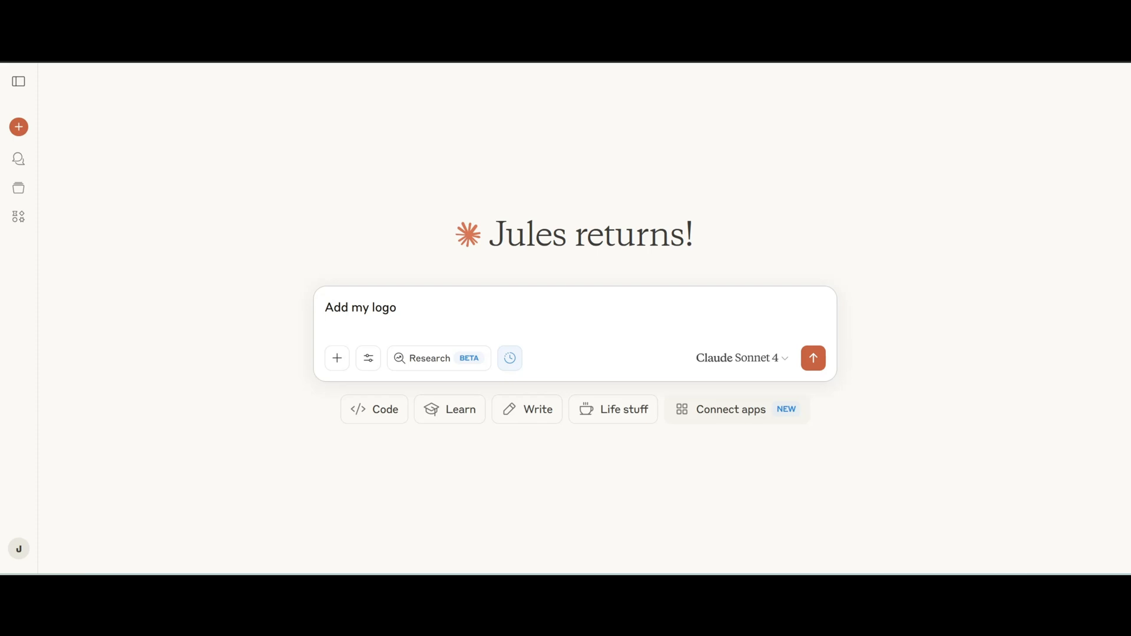
pyautogui.write('that is attached to the')
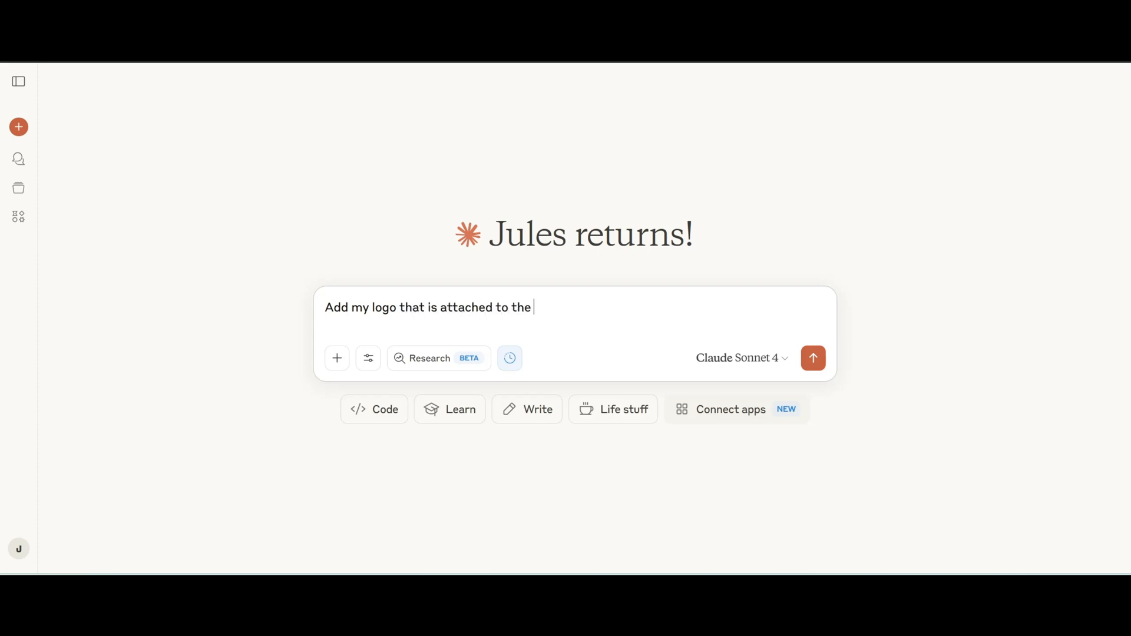
pyautogui.write('h')
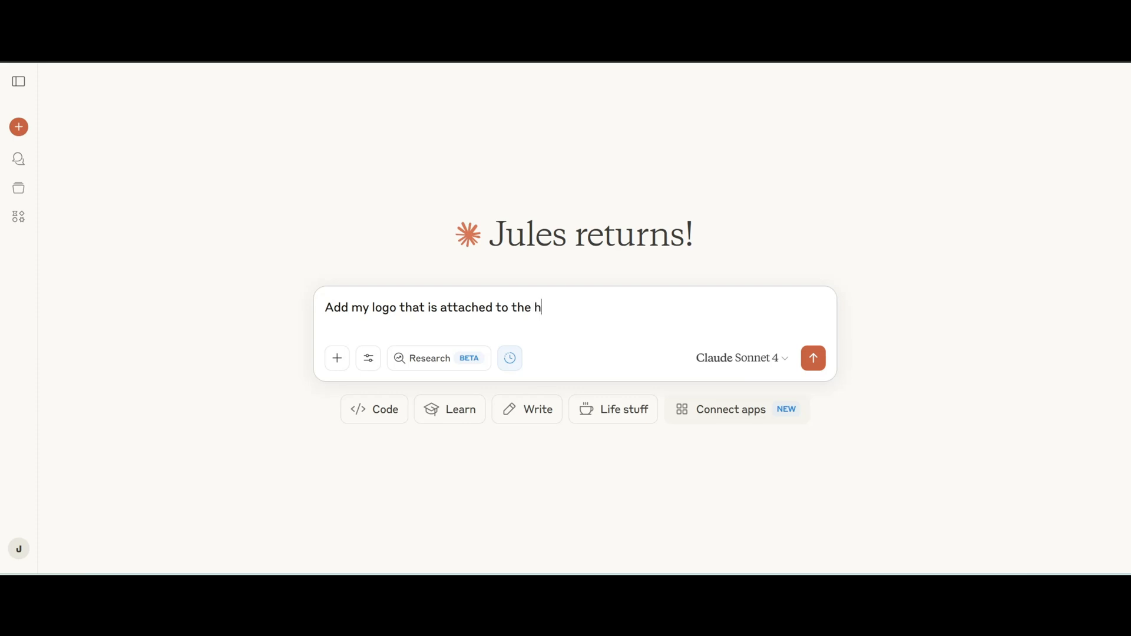
pyautogui.write('tml code')
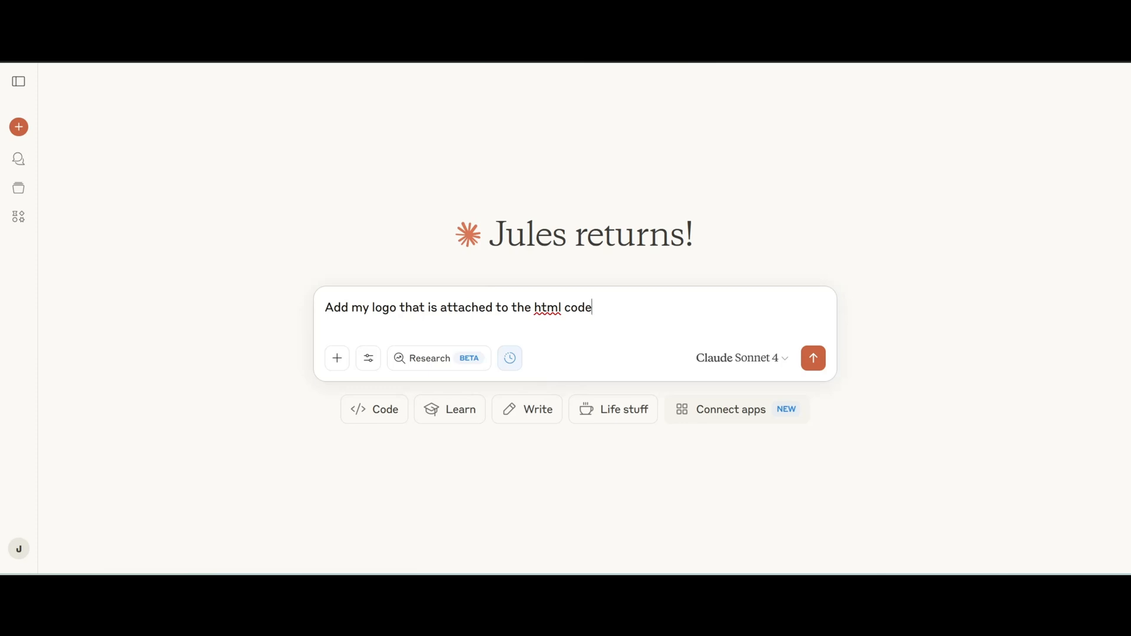
pyautogui.write('": "')
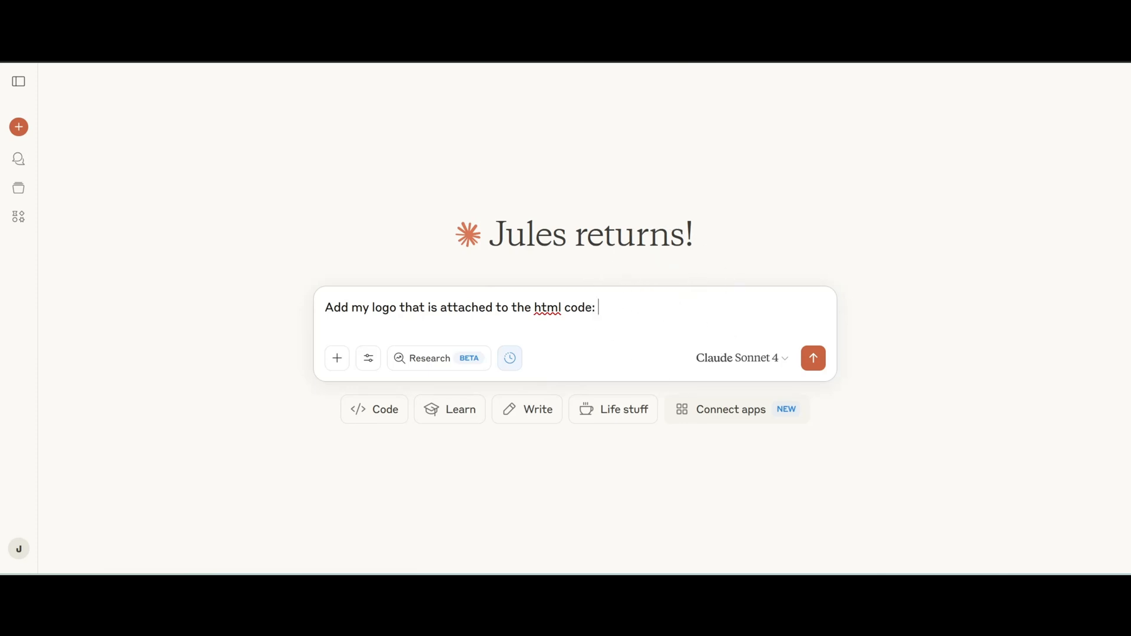
pyautogui.write('this is the url')
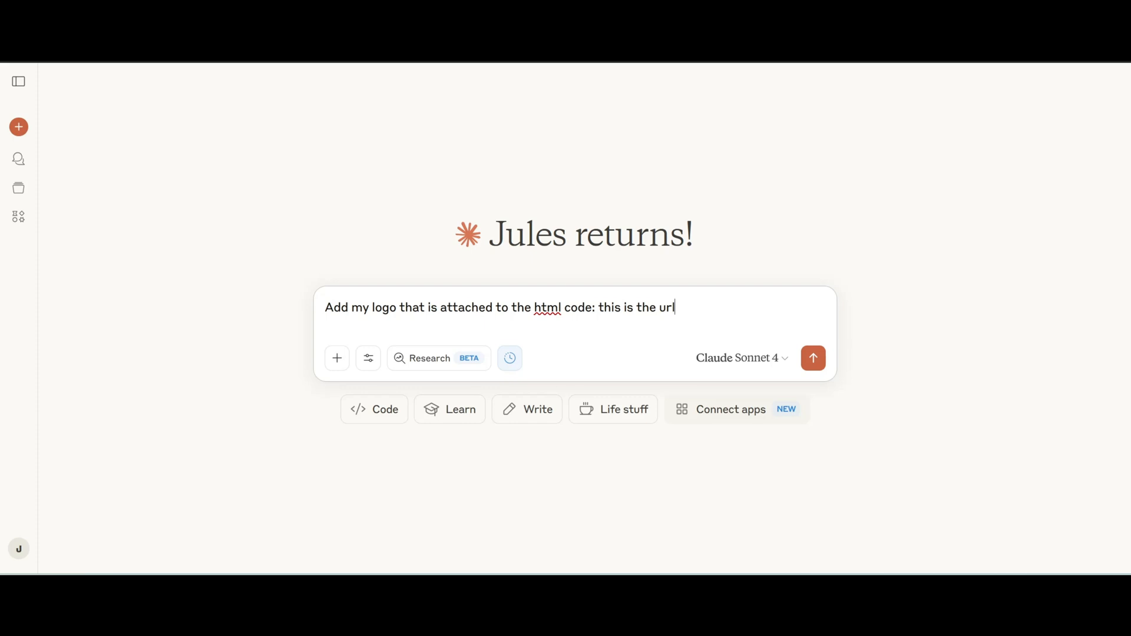
pyautogui.write('https://jmartin.consulting/wp-content/uploads/2025/03/ai_logo_v3.png')
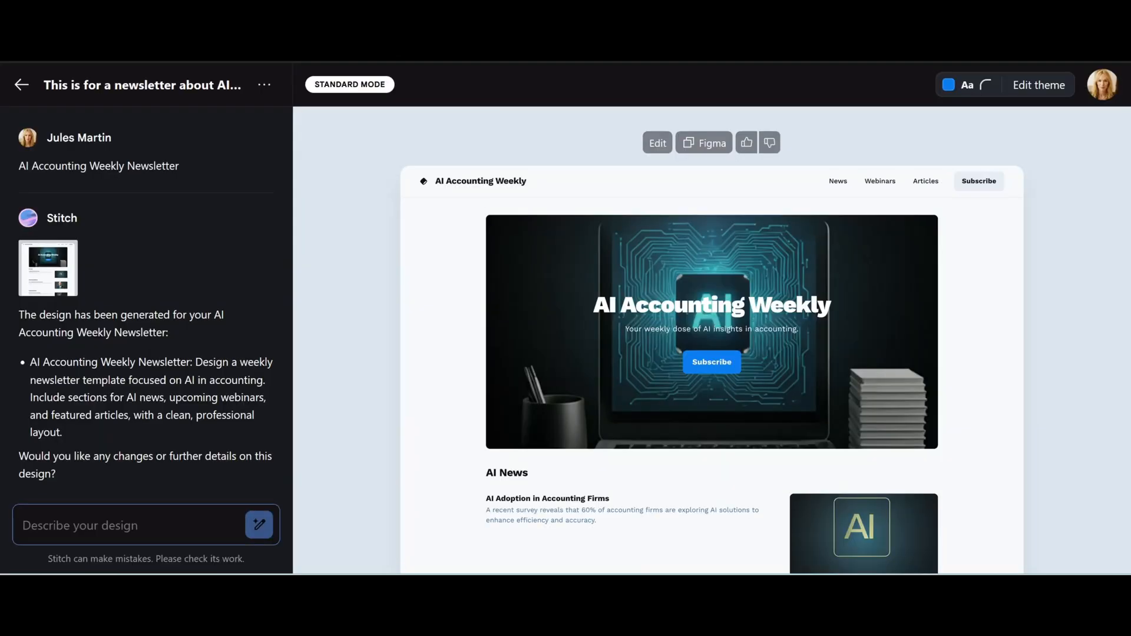
pyautogui.moveTo(1001, 216)
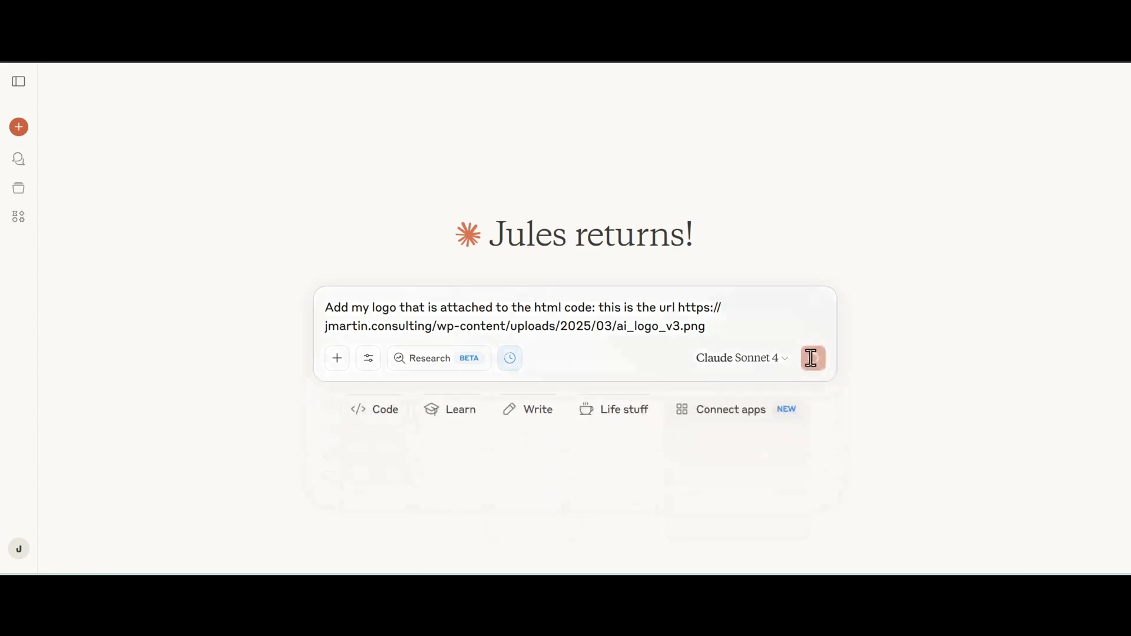
pyautogui.click(812, 358)
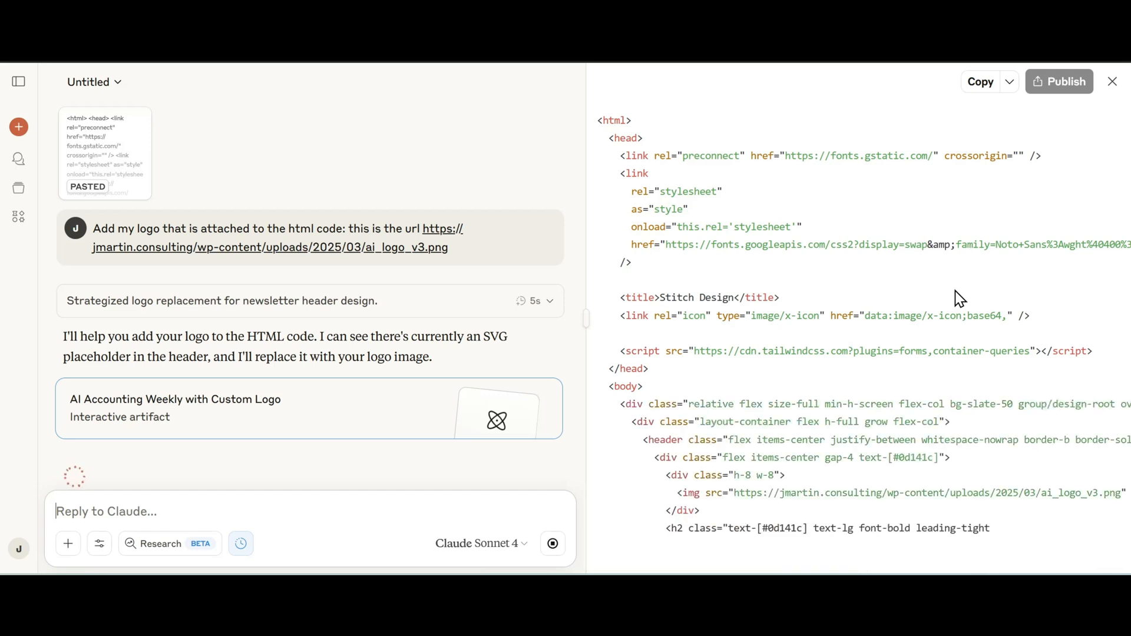
# Step: Review Claude's updated artifact and copy the newsletter HTML with the header logo
pyautogui.scroll(-3)
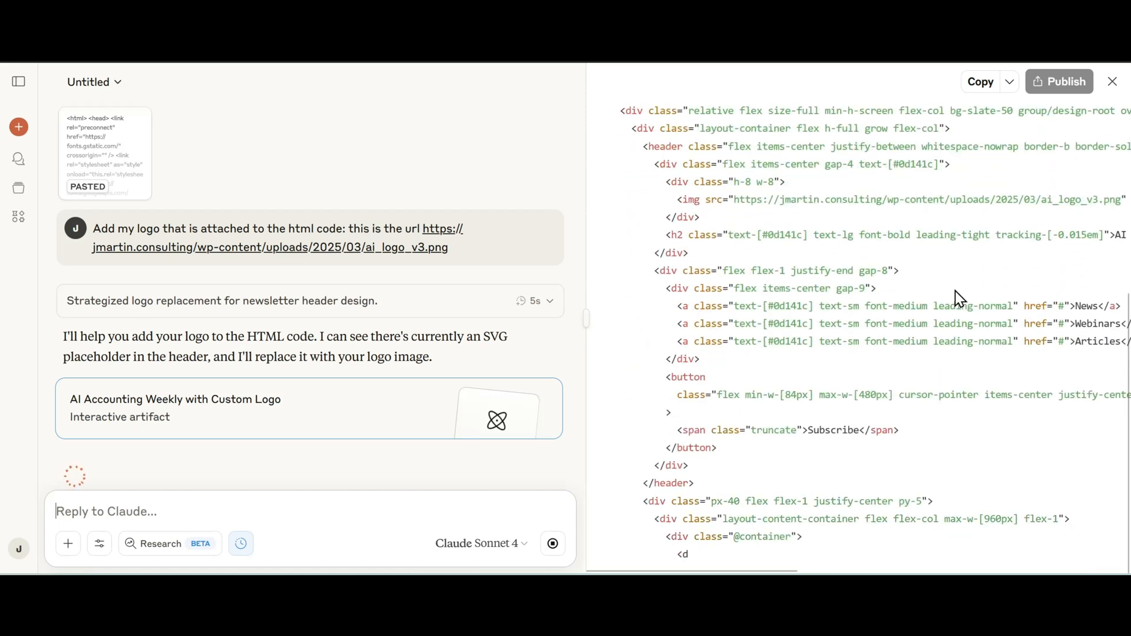
pyautogui.scroll(-3)
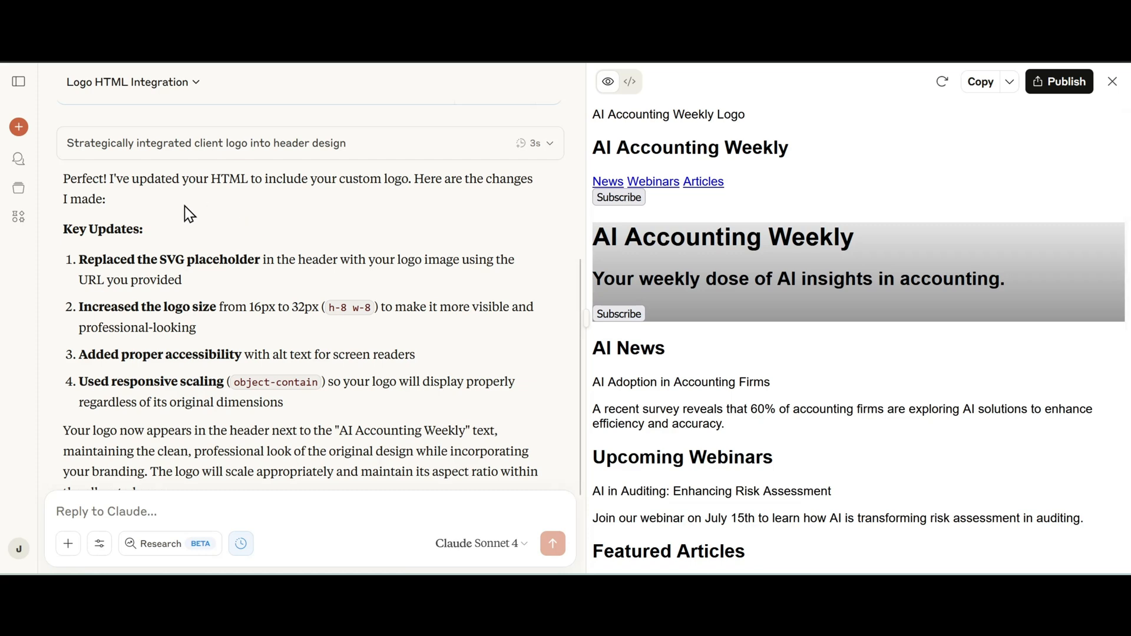
pyautogui.moveTo(193, 225)
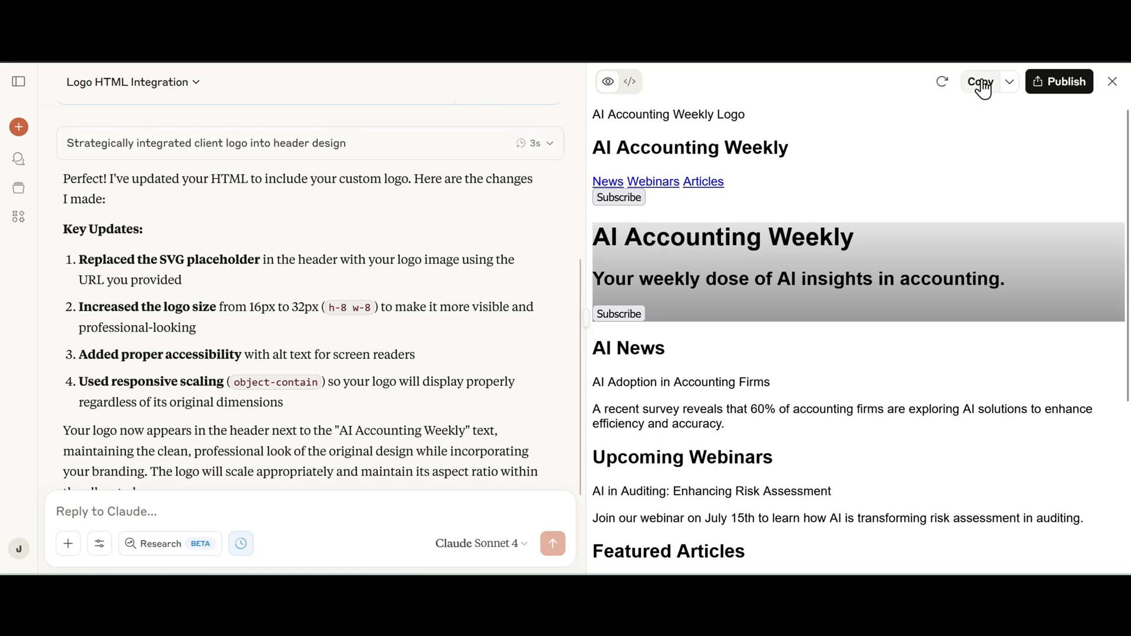
pyautogui.click(979, 81)
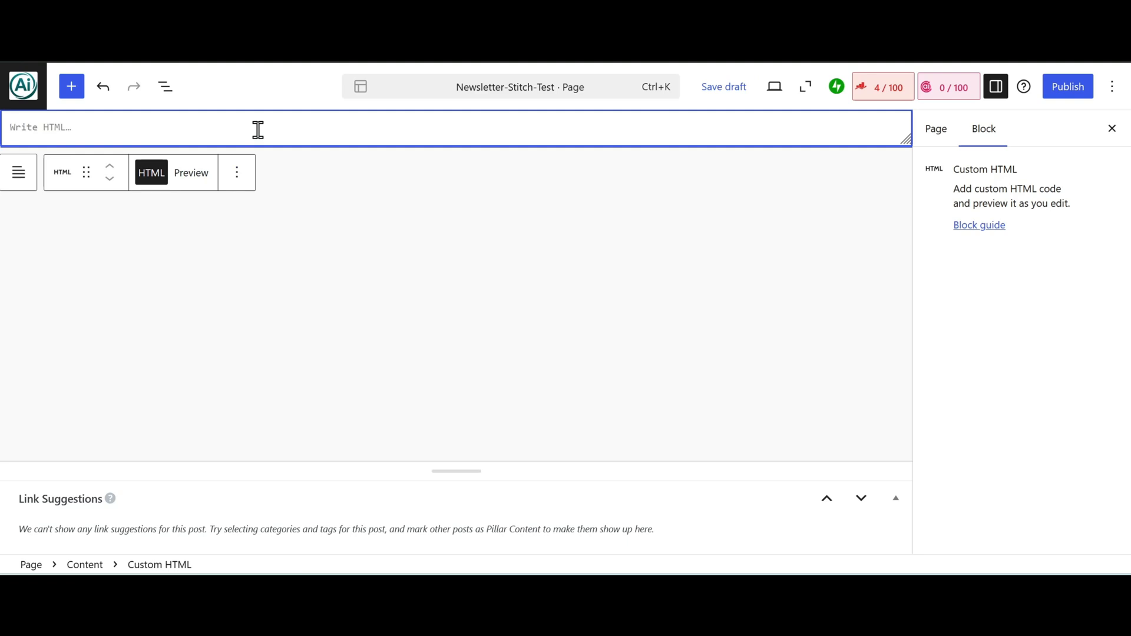
pyautogui.moveTo(882, 128)
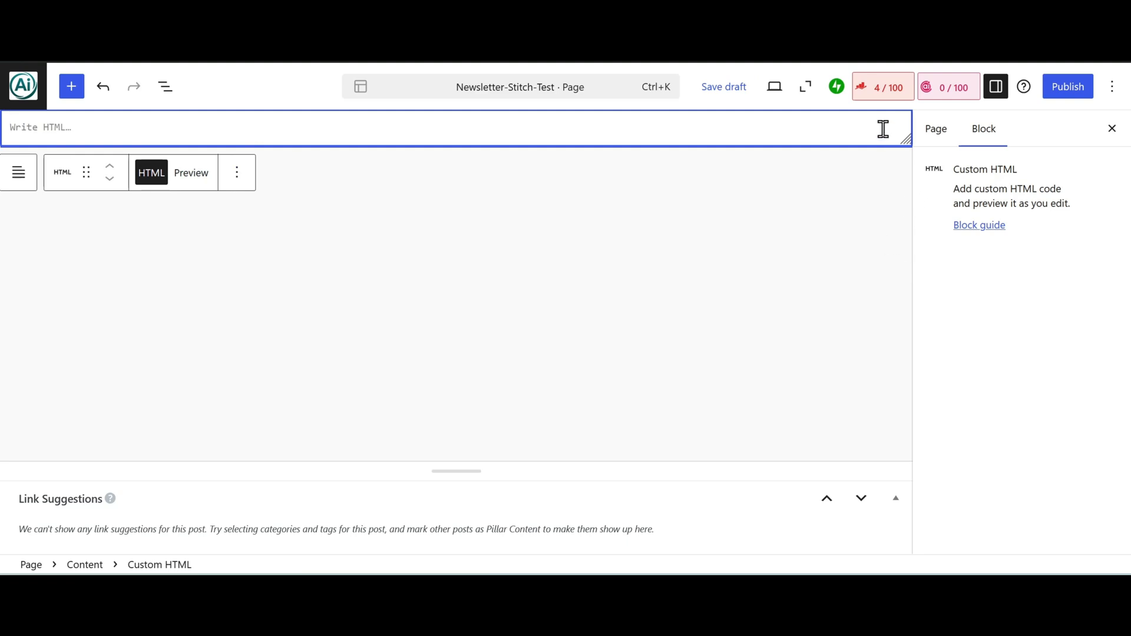
pyautogui.moveTo(598, 130)
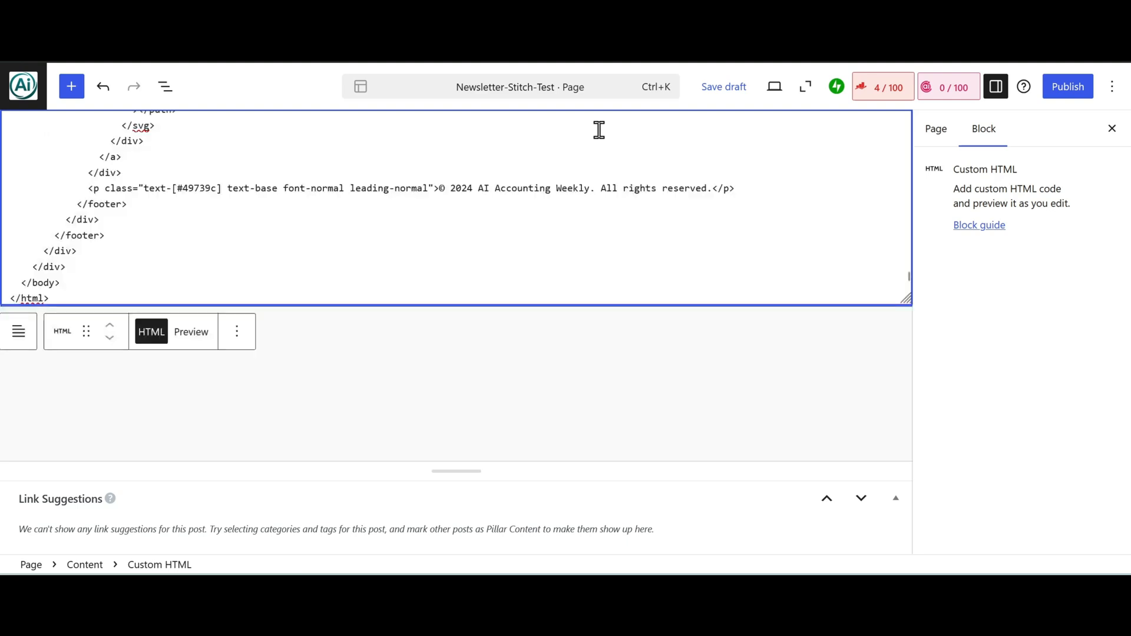
# Step: Save the Newsletter-Stitch-Test page as a draft and preview it
pyautogui.click(723, 86)
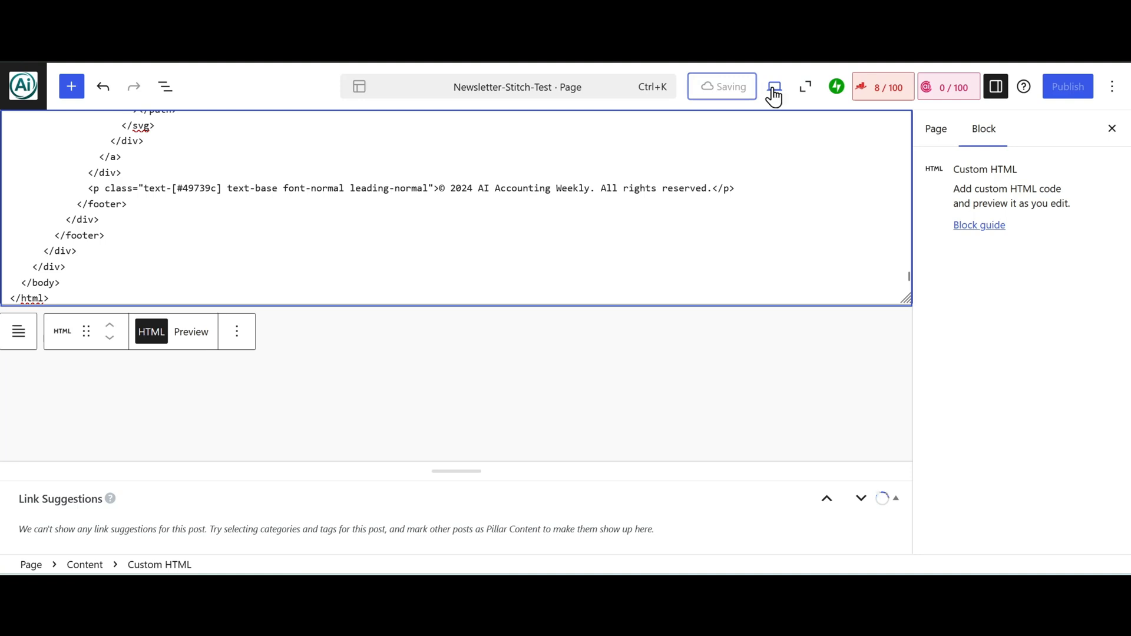
pyautogui.click(773, 87)
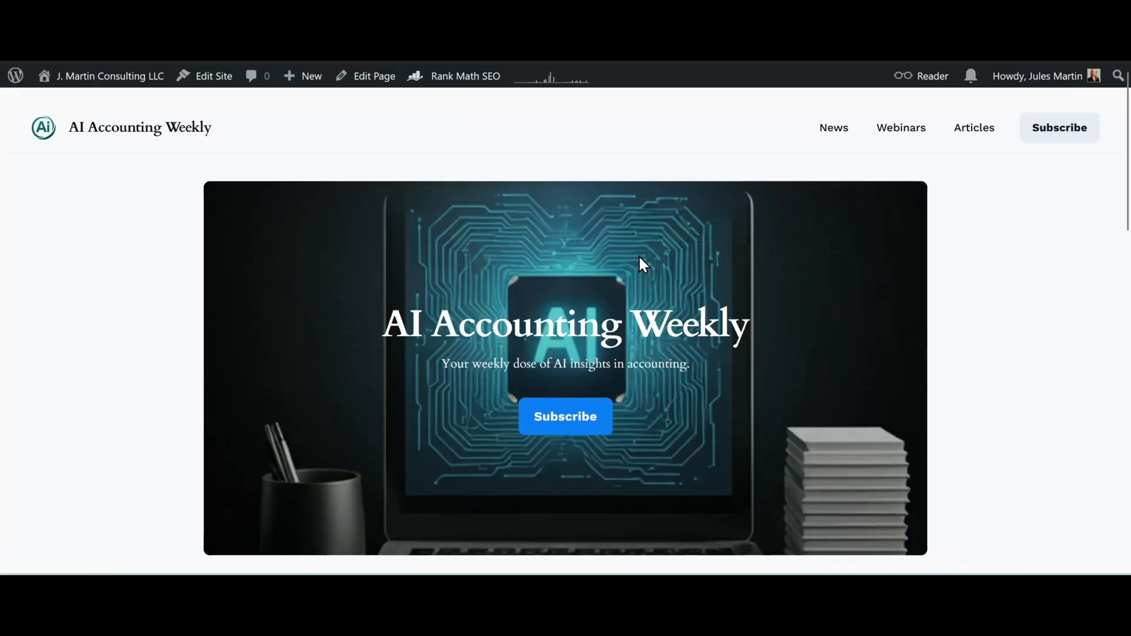
pyautogui.moveTo(63, 180)
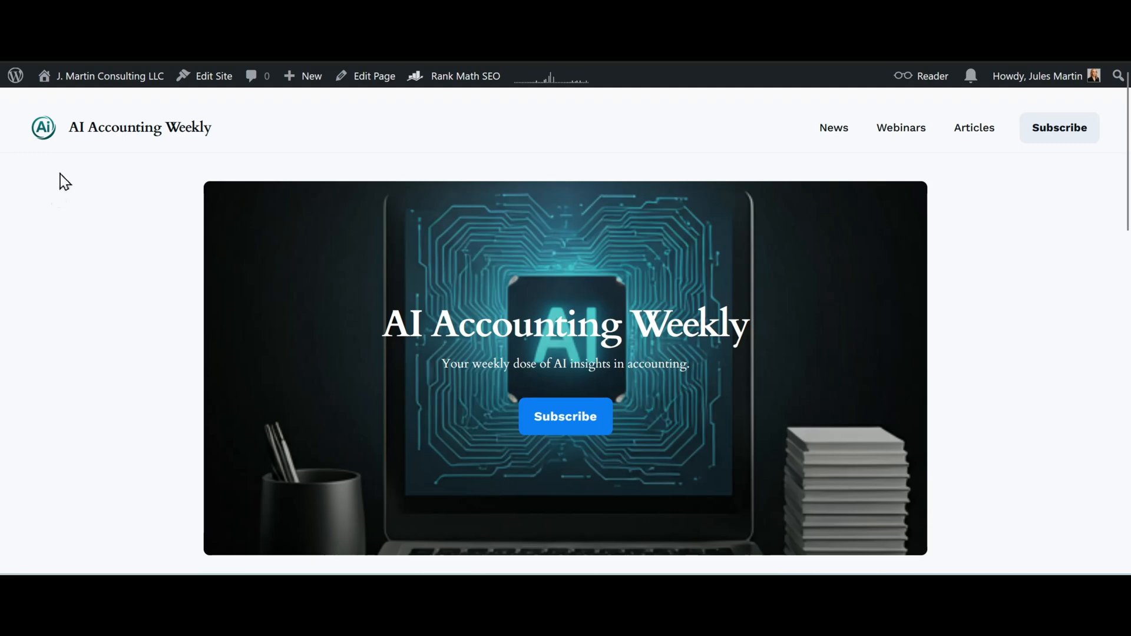
pyautogui.moveTo(48, 152)
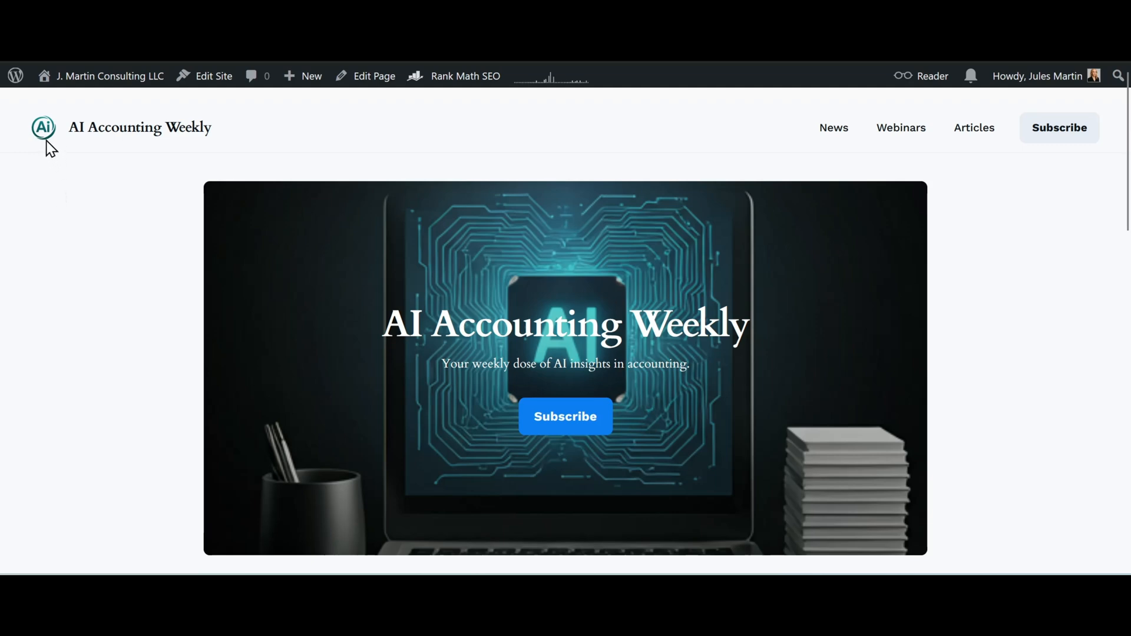
pyautogui.moveTo(28, 154)
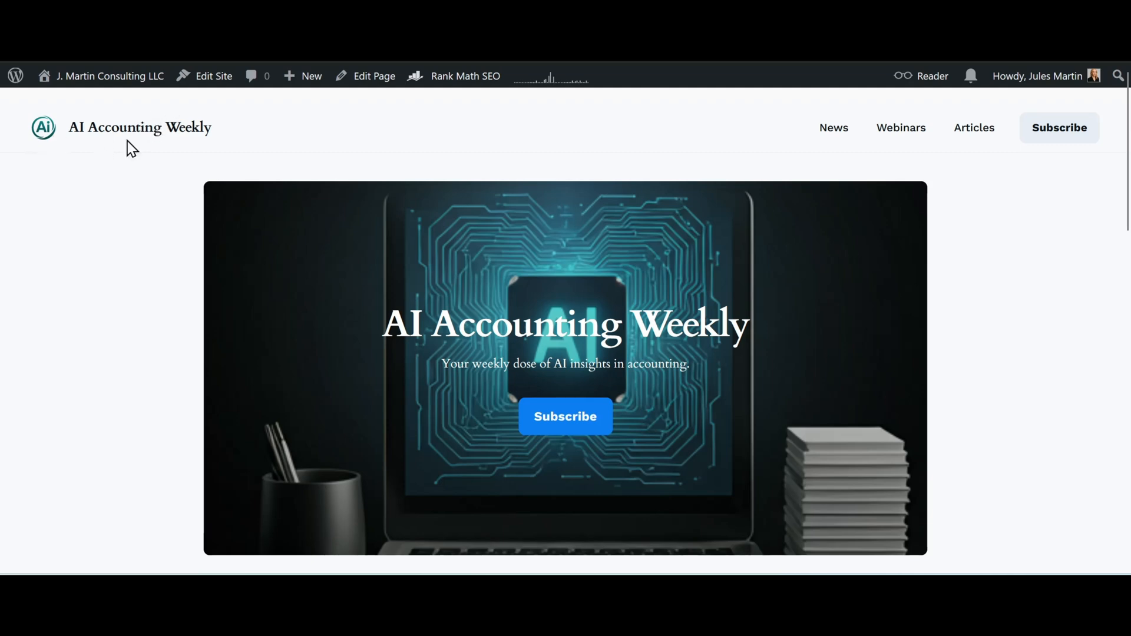
pyautogui.scroll(-3)
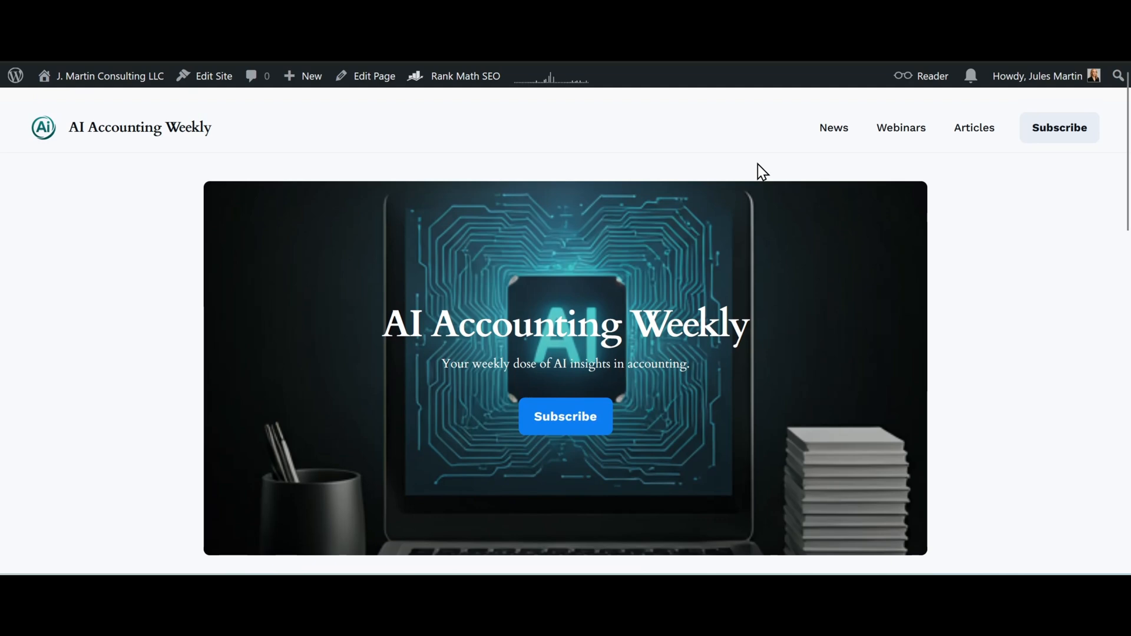
pyautogui.moveTo(748, 146)
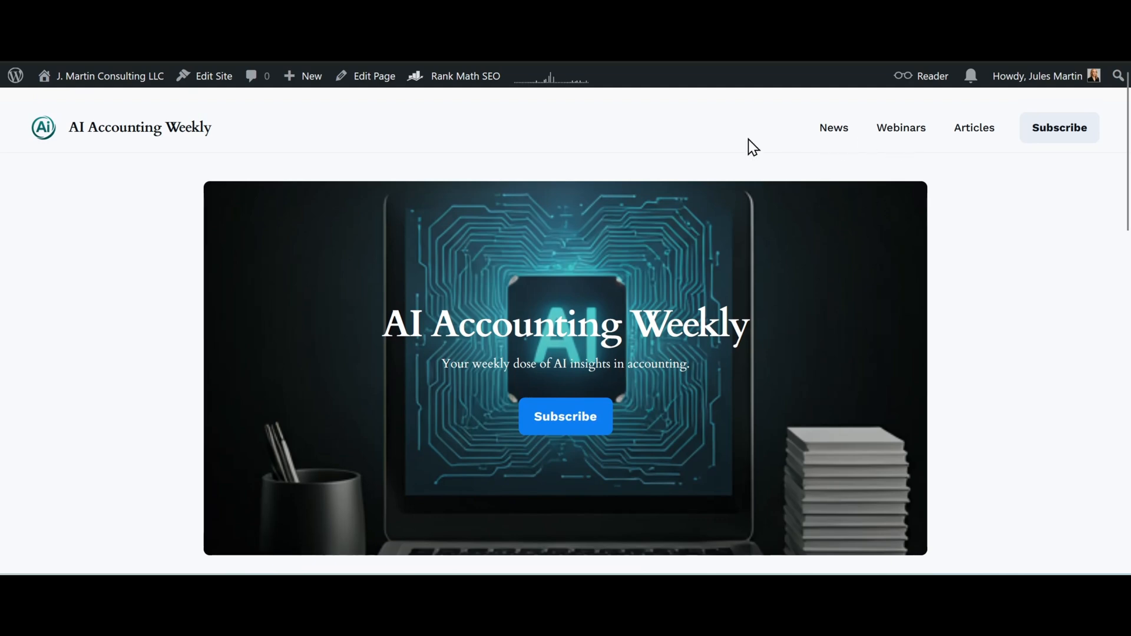
pyautogui.moveTo(570, 431)
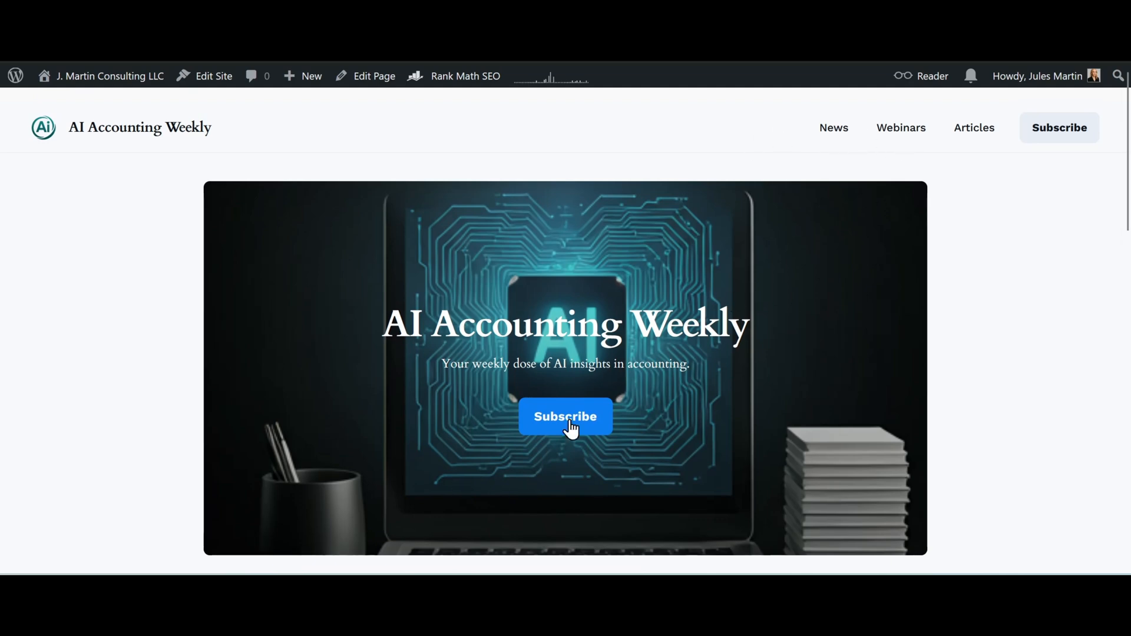
pyautogui.scroll(-3)
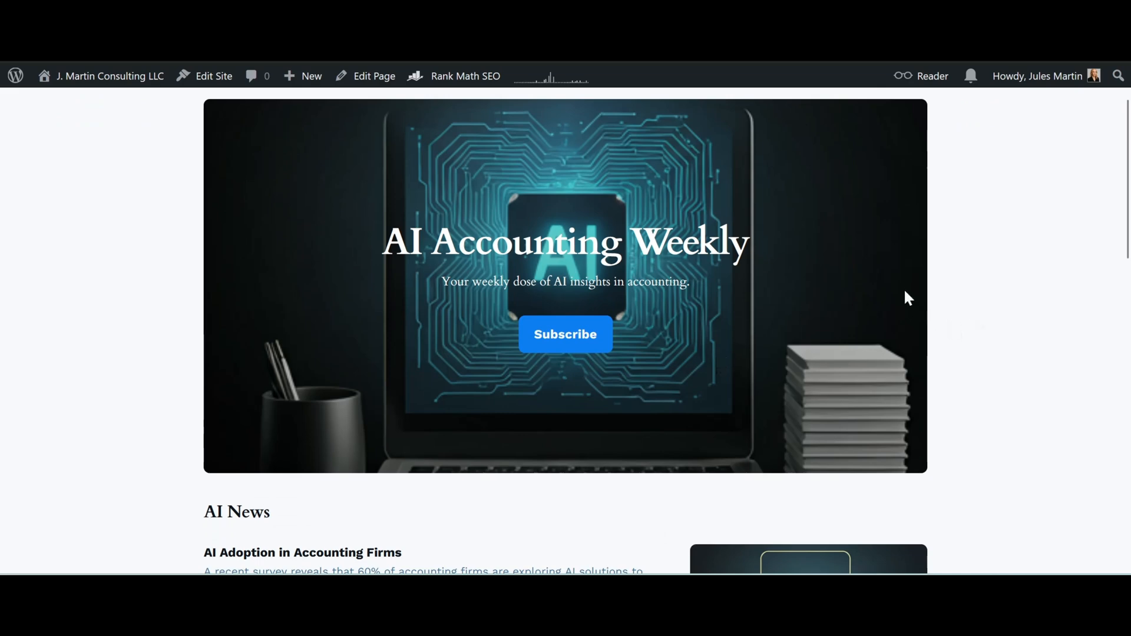
pyautogui.scroll(-3)
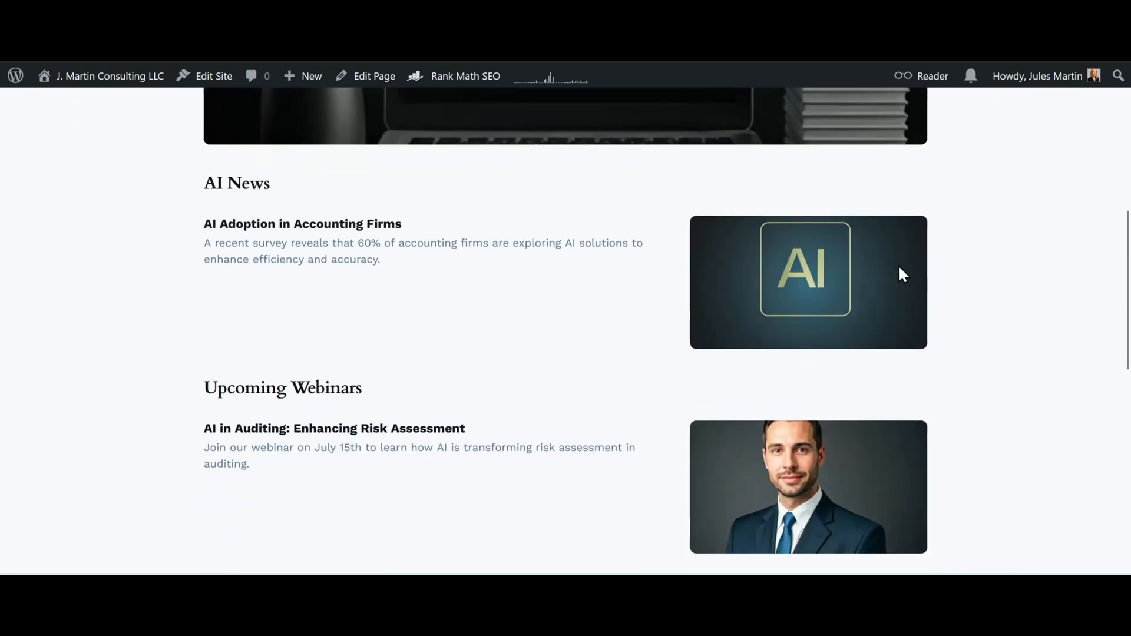
pyautogui.scroll(-3)
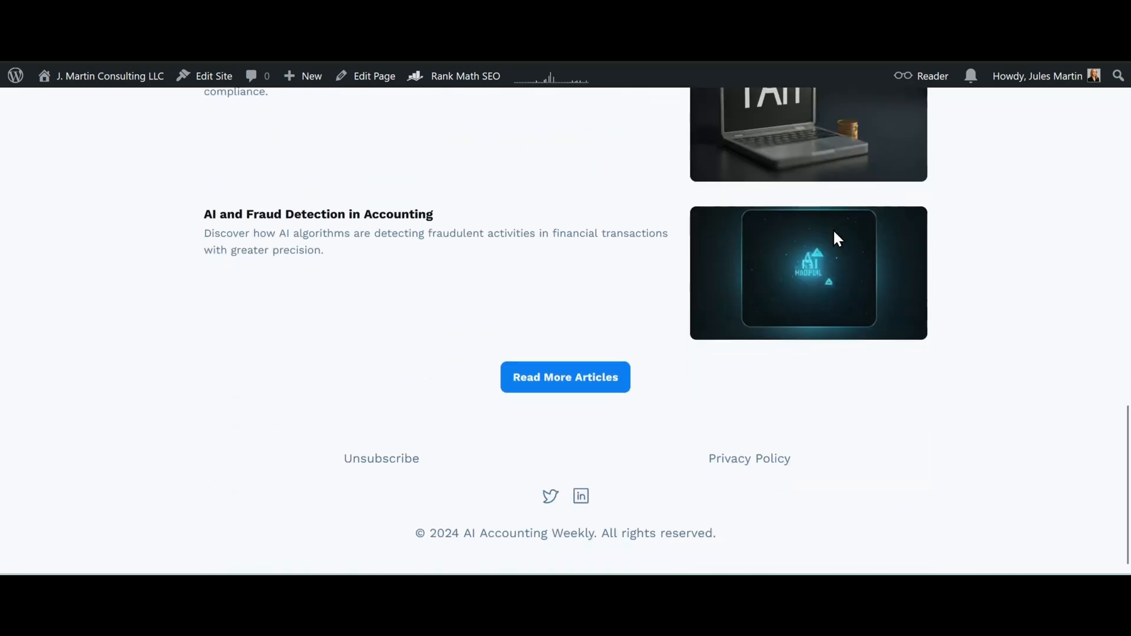
pyautogui.scroll(3)
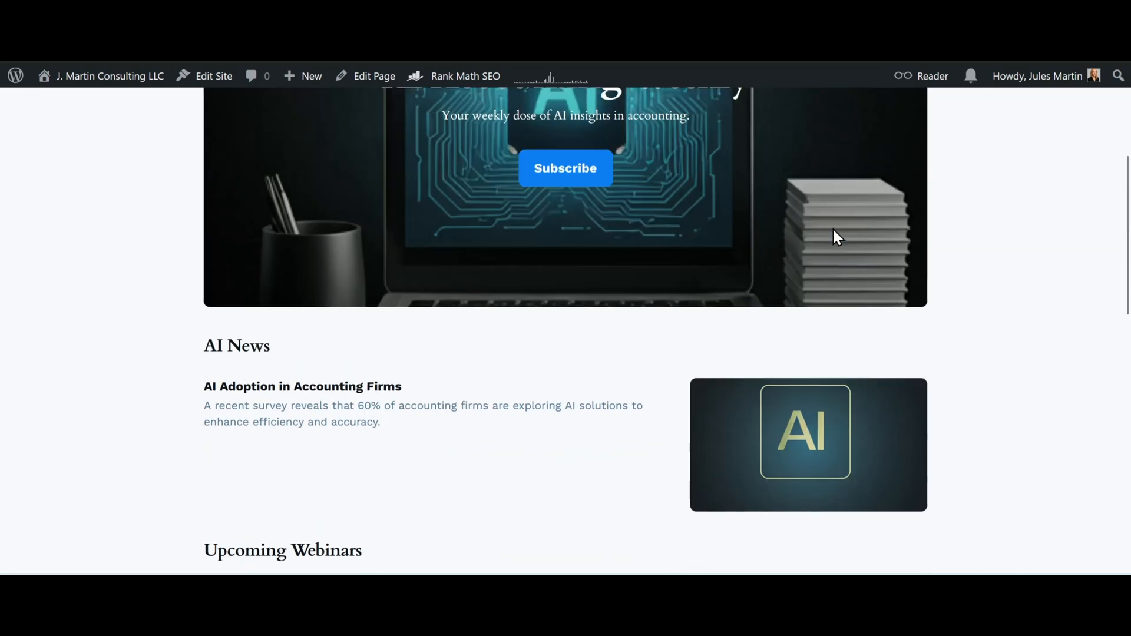
pyautogui.scroll(3)
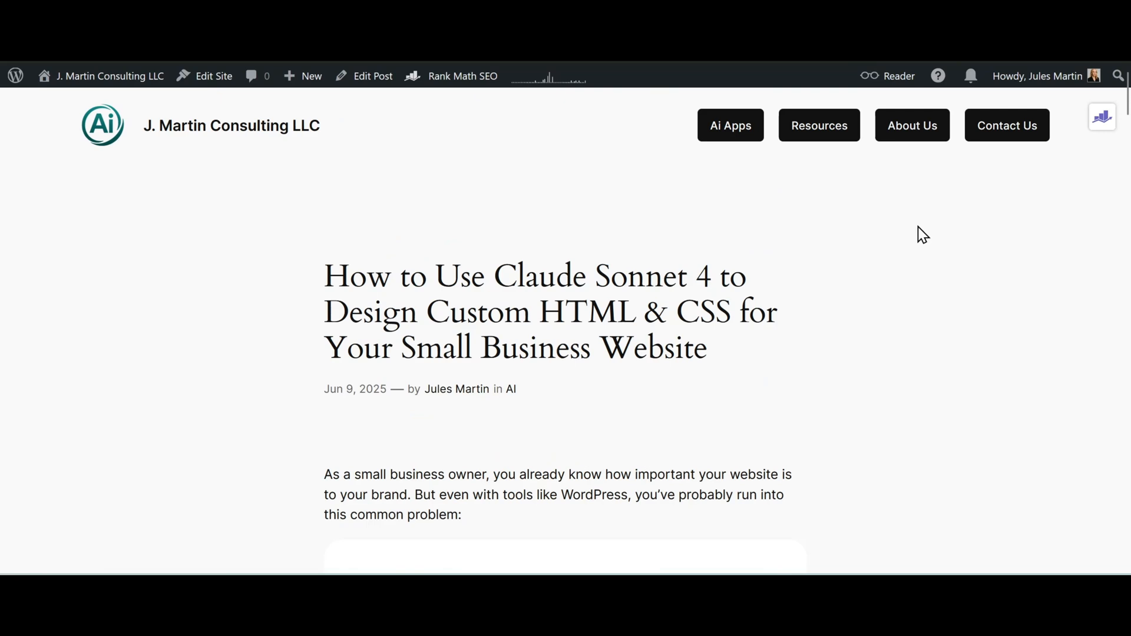
pyautogui.moveTo(875, 354)
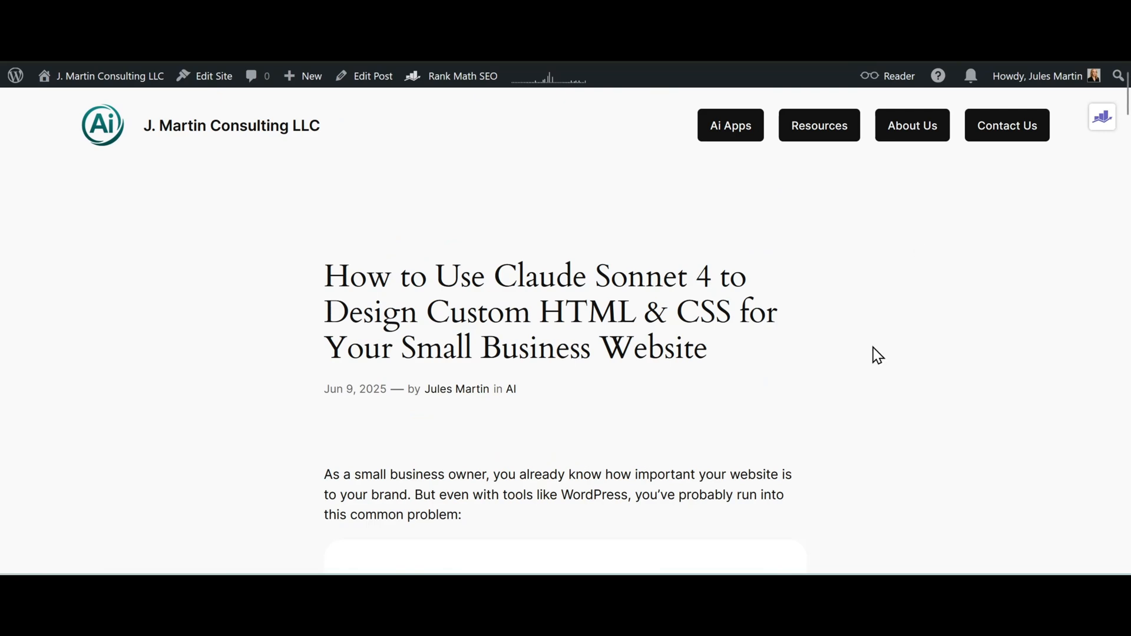
# Step: Read the Claude Sonnet 4 post down to its 'Start with Natural Language' step
pyautogui.scroll(-3)
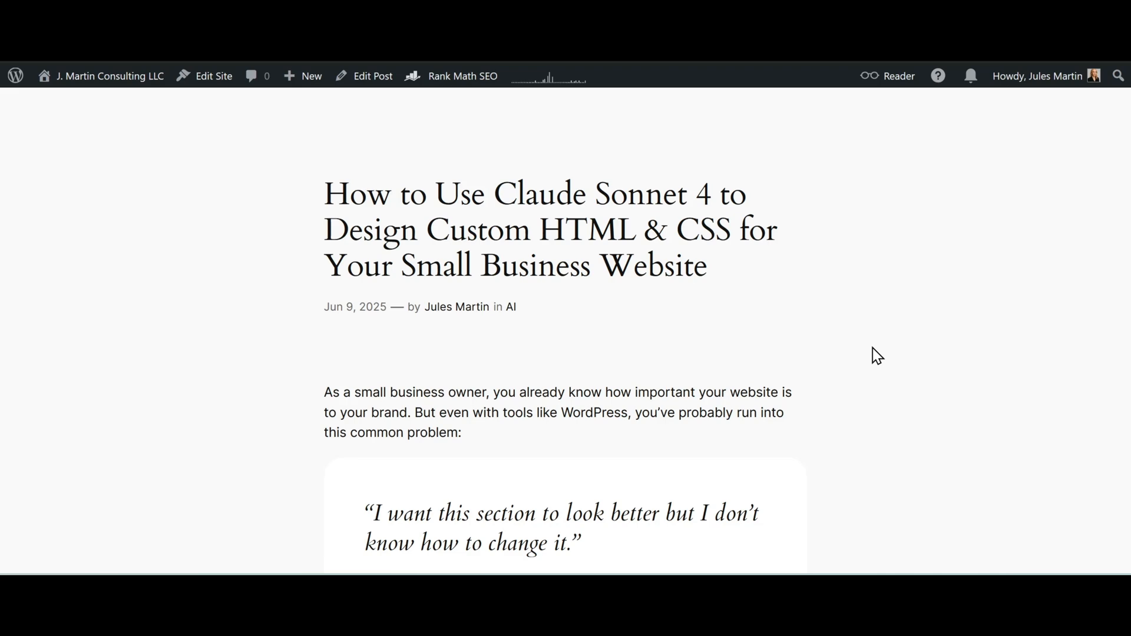
pyautogui.scroll(-3)
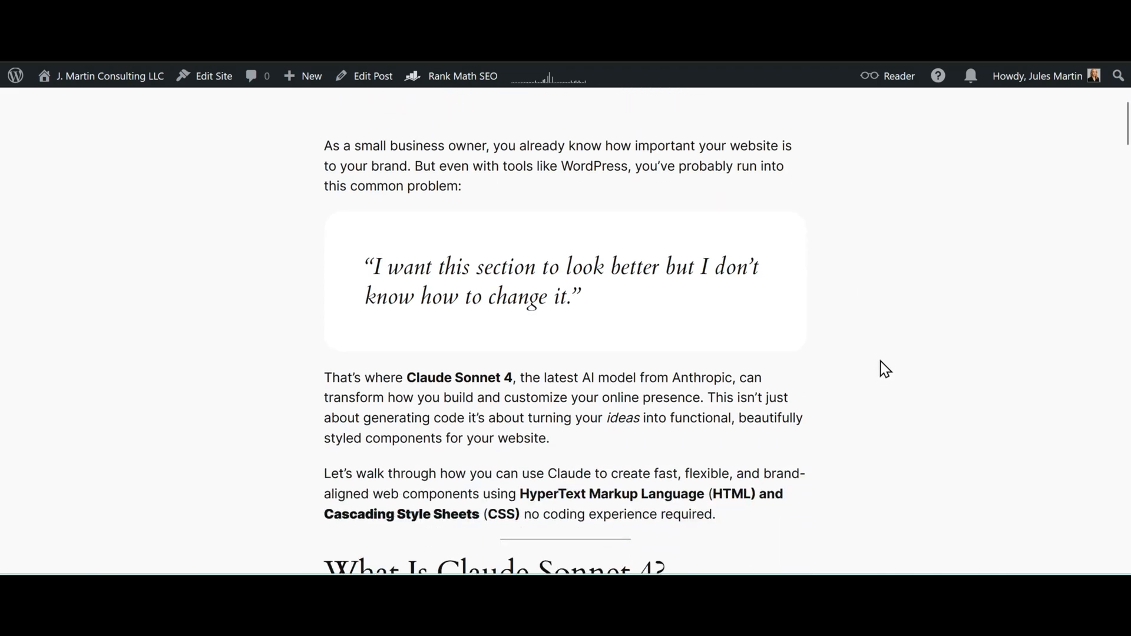
pyautogui.scroll(-3)
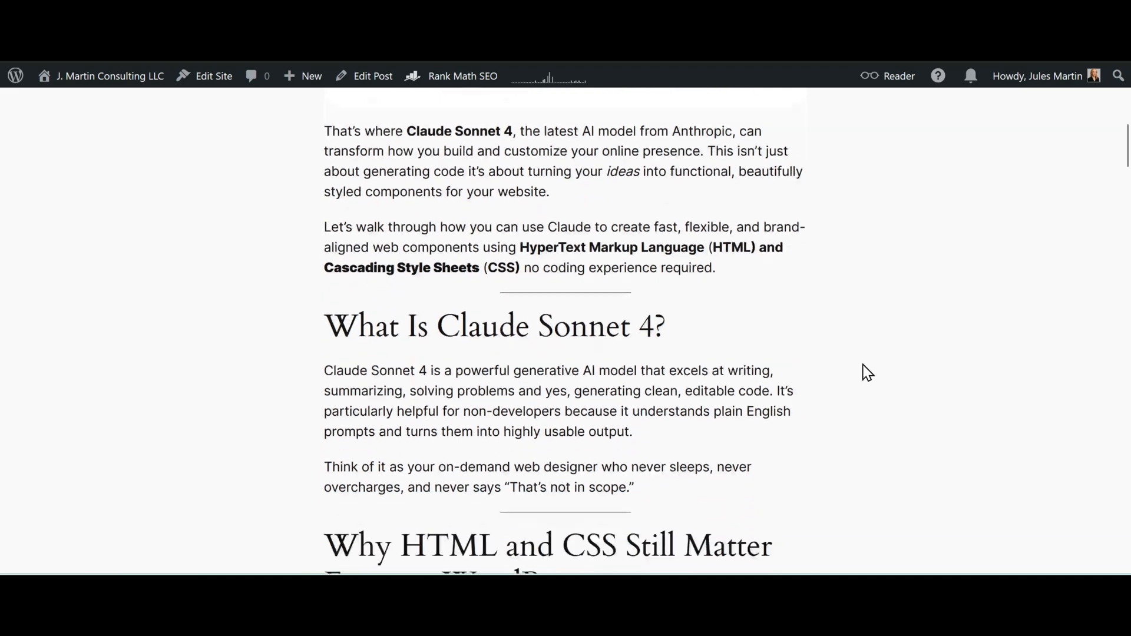
pyautogui.scroll(-3)
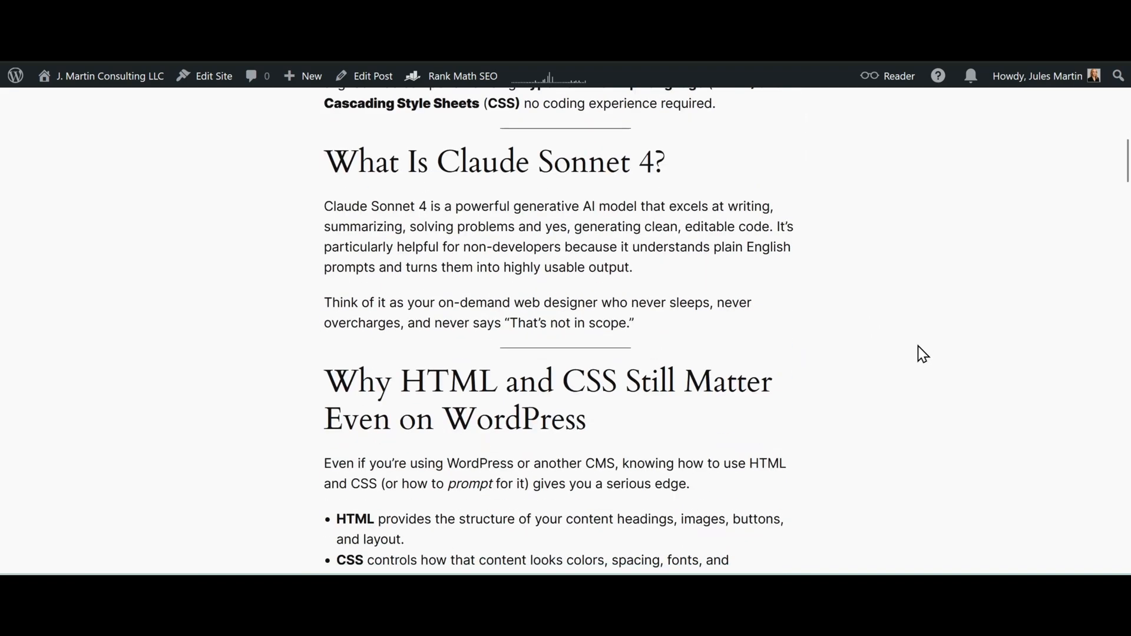
pyautogui.scroll(-3)
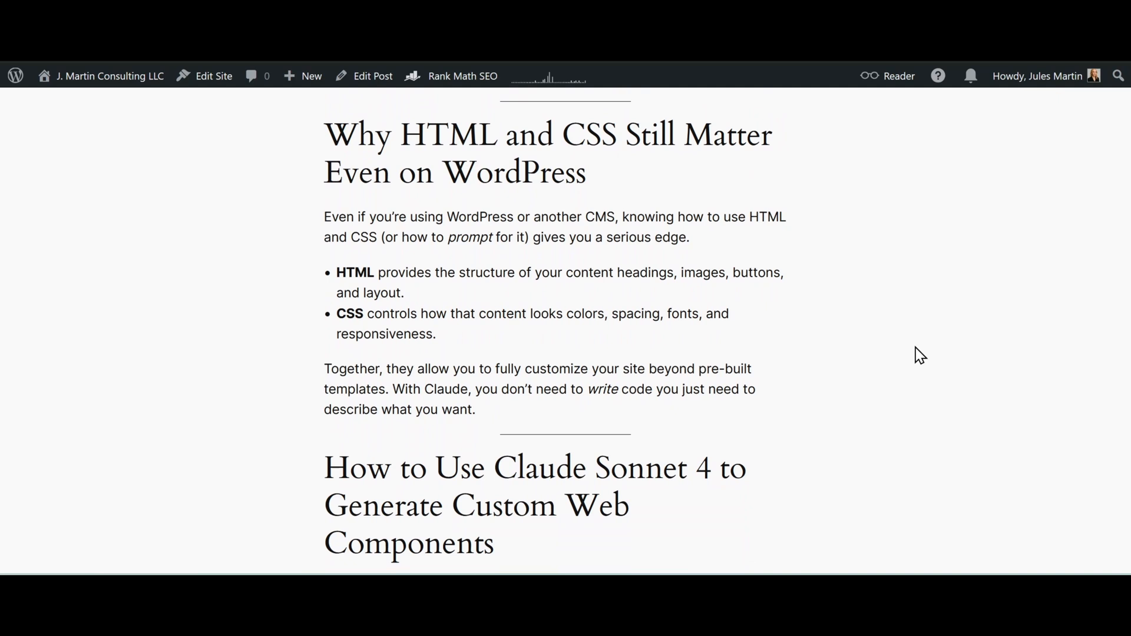
pyautogui.scroll(-3)
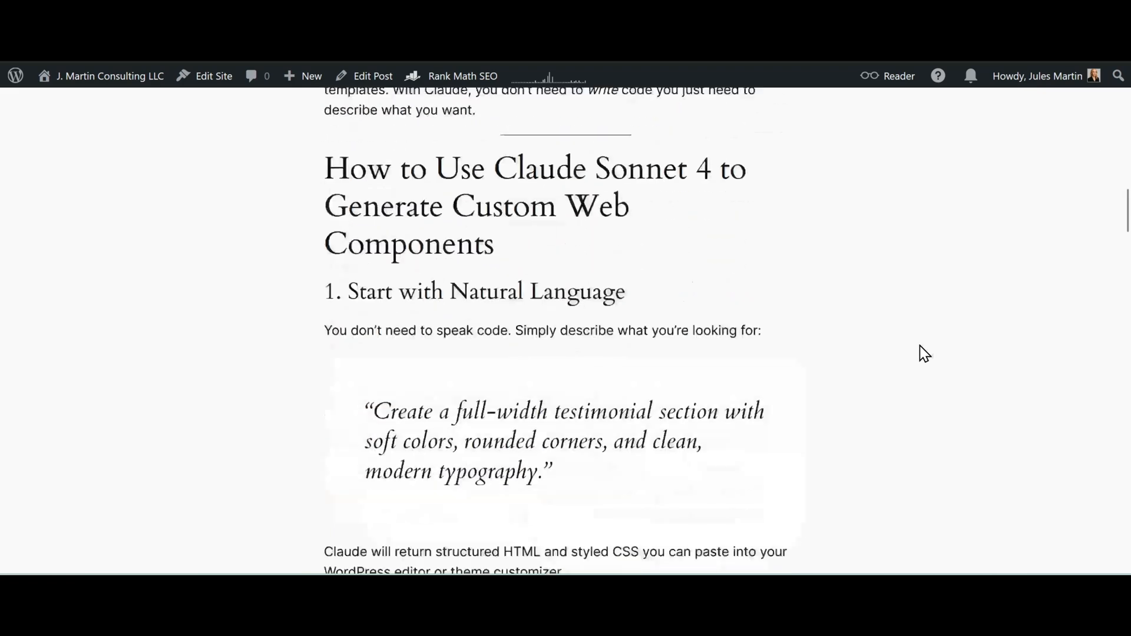
pyautogui.scroll(-3)
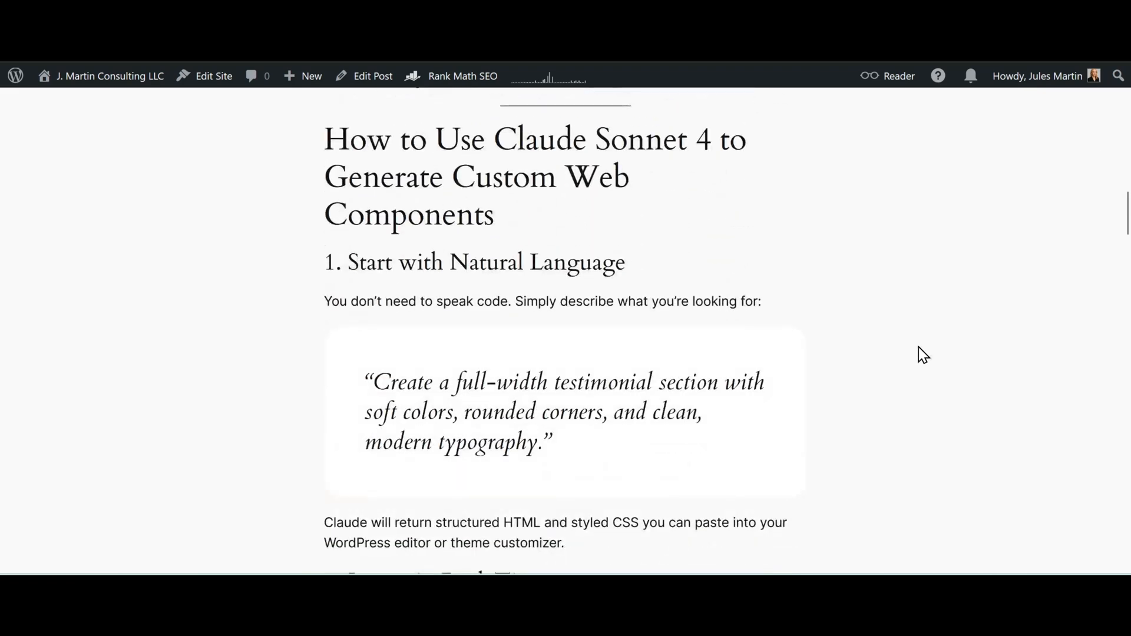